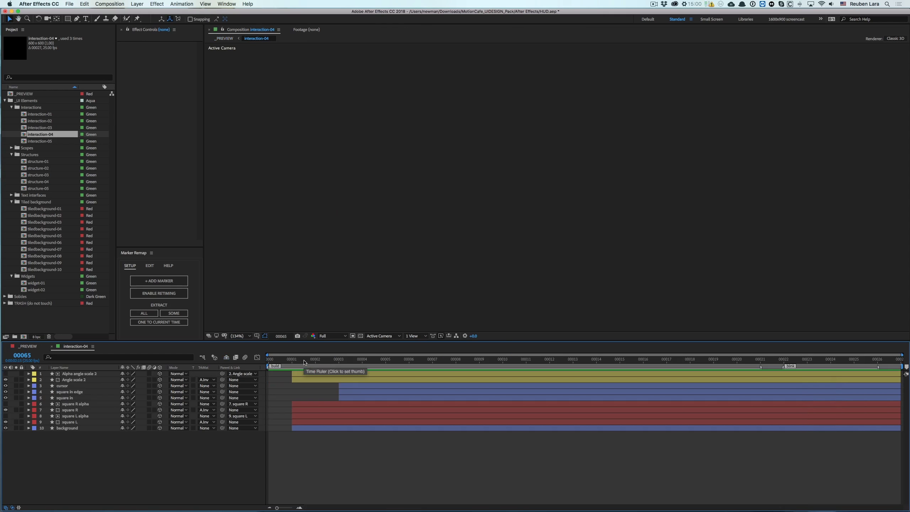
Step: Delete all existing markers from interaction-04 through Marker Remap's Edit options
click(339, 359)
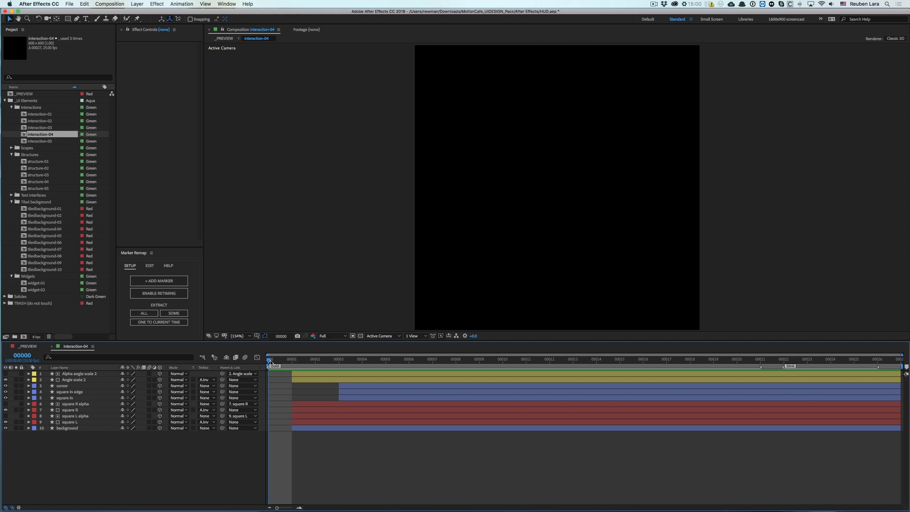
click(737, 360)
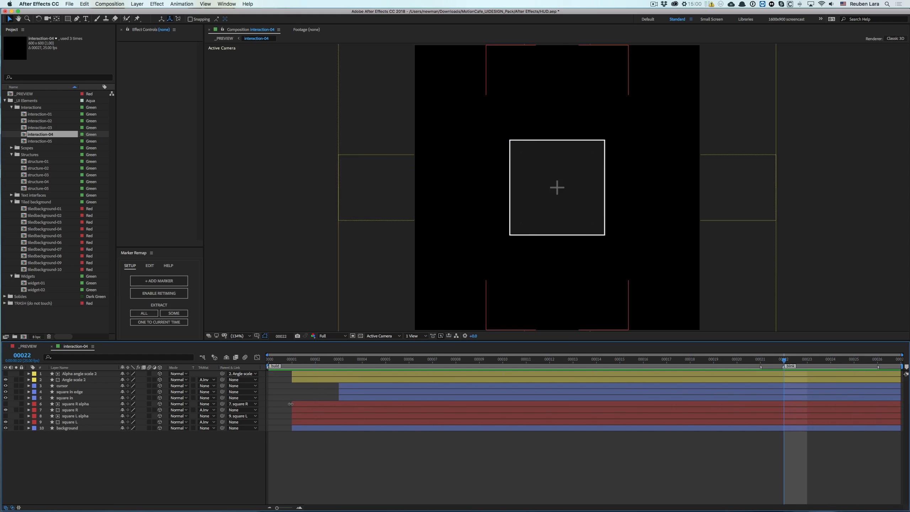
click(150, 265)
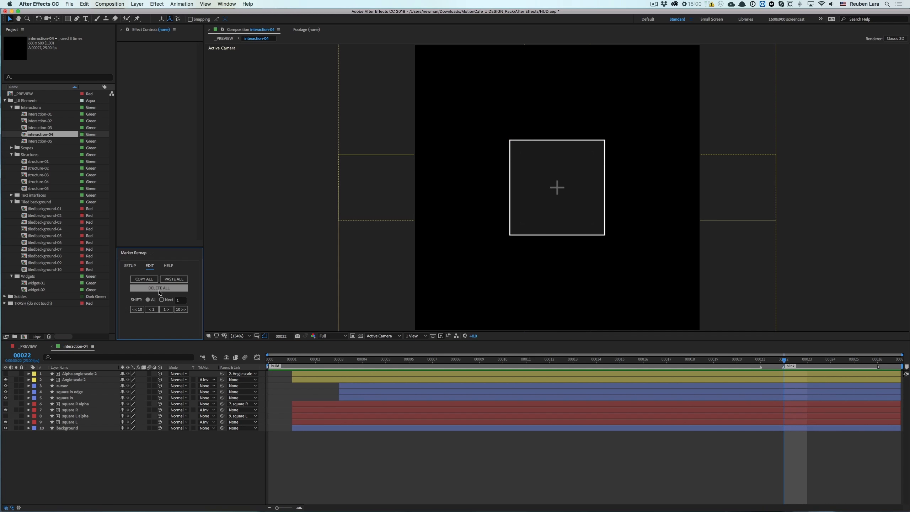
click(129, 266)
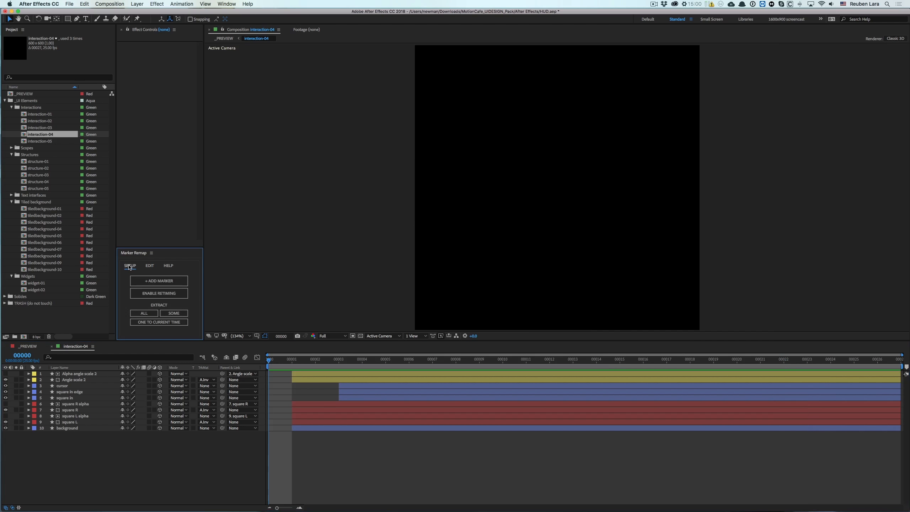
mouse_move(318, 464)
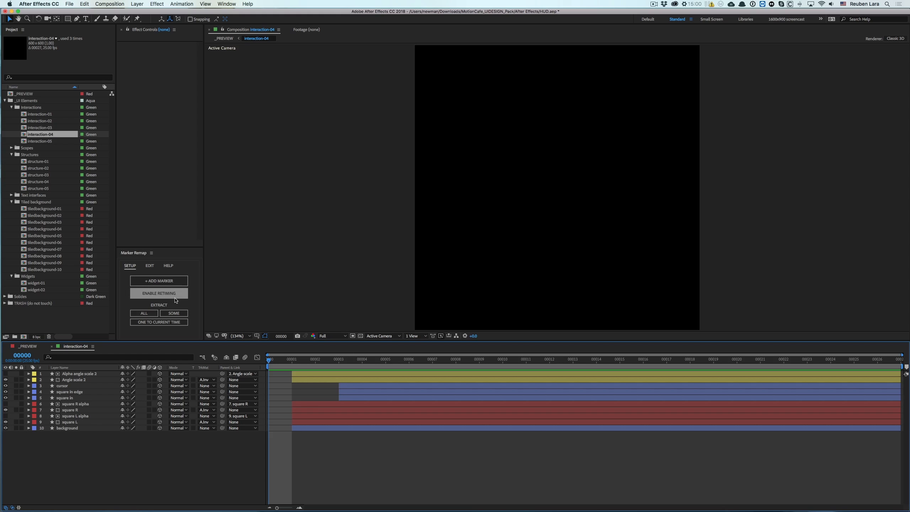
Step: Add a Marker Remap marker at frame 0 and name it 'build'
click(158, 281)
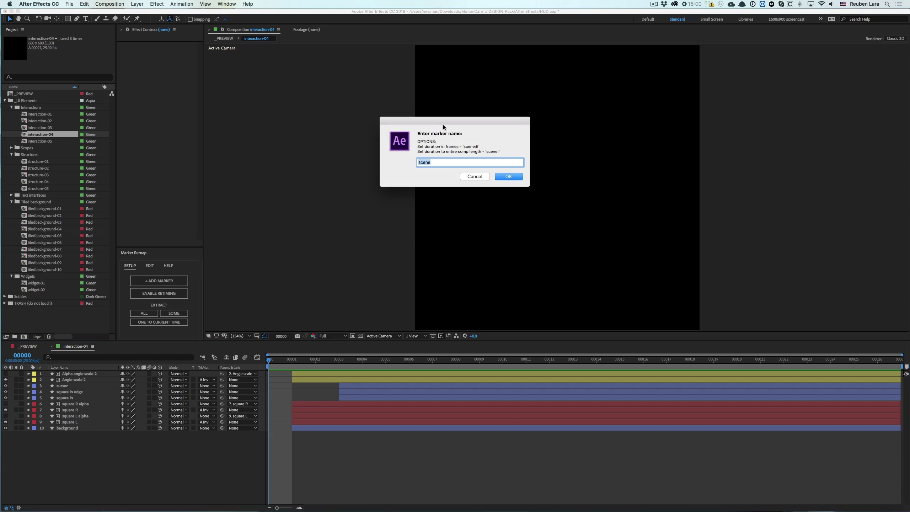
mouse_move(445, 116)
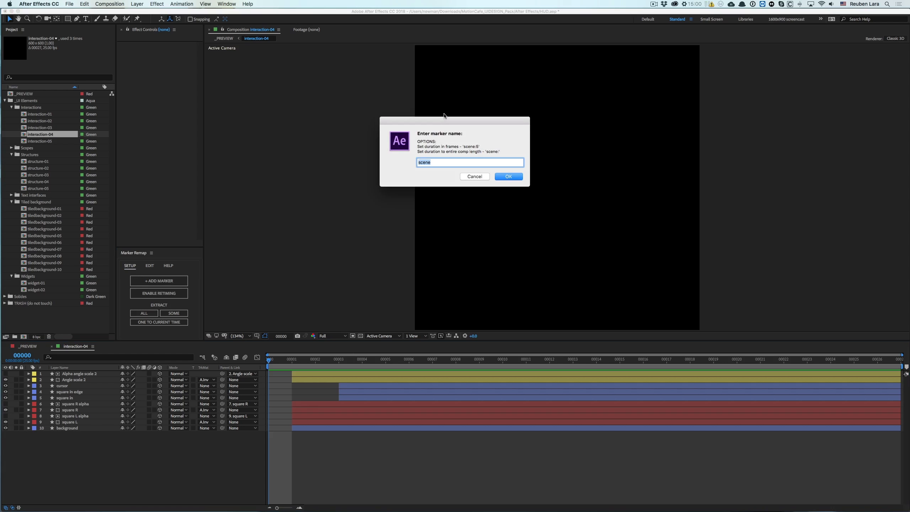
text(s)
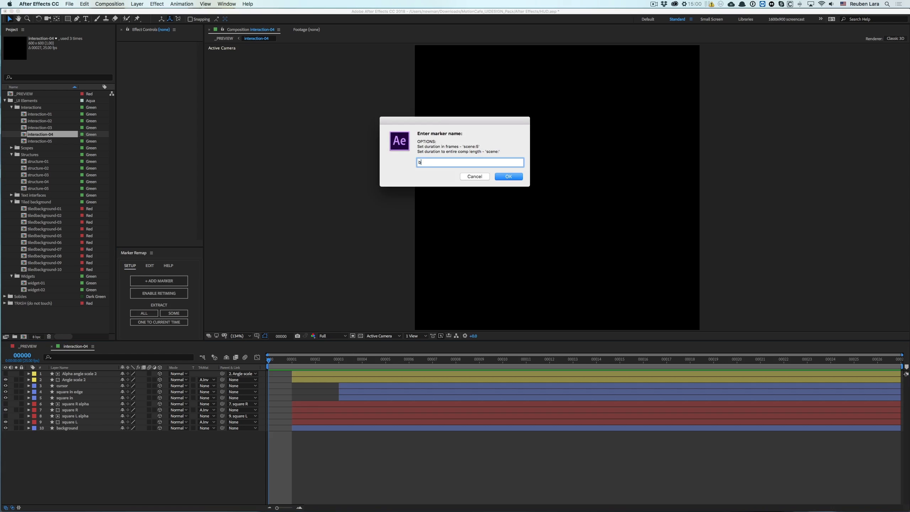
text(build)
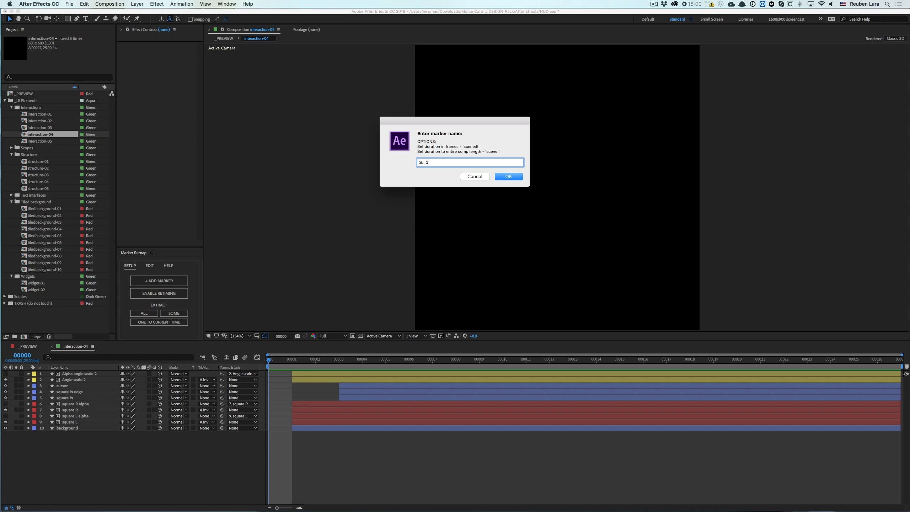
click(508, 176)
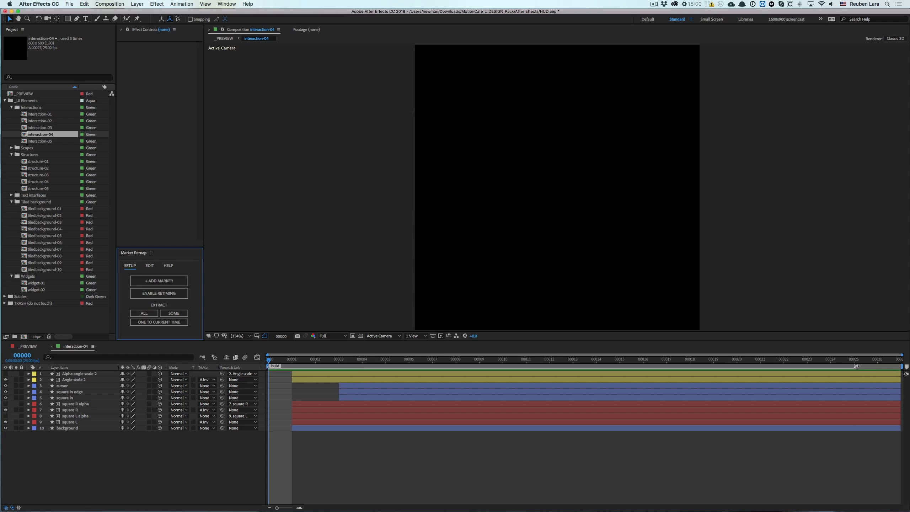
mouse_move(852, 366)
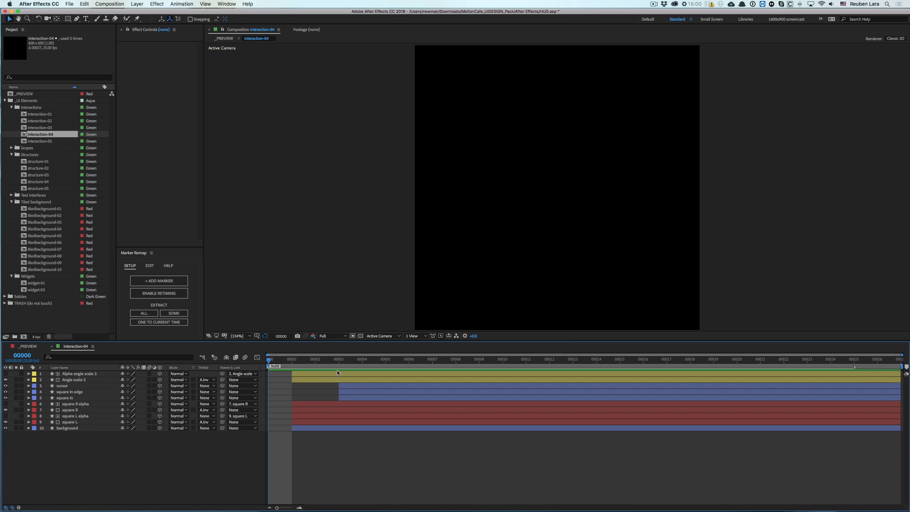
mouse_move(759, 365)
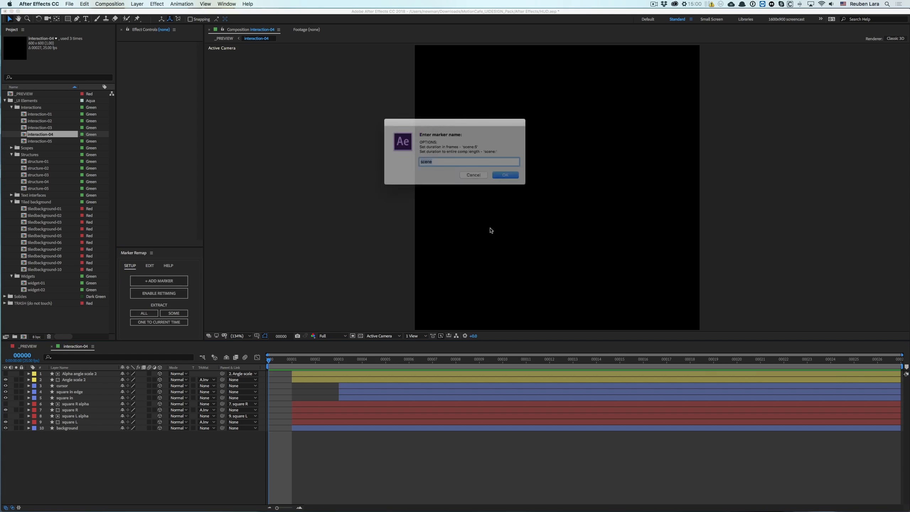
text(build:)
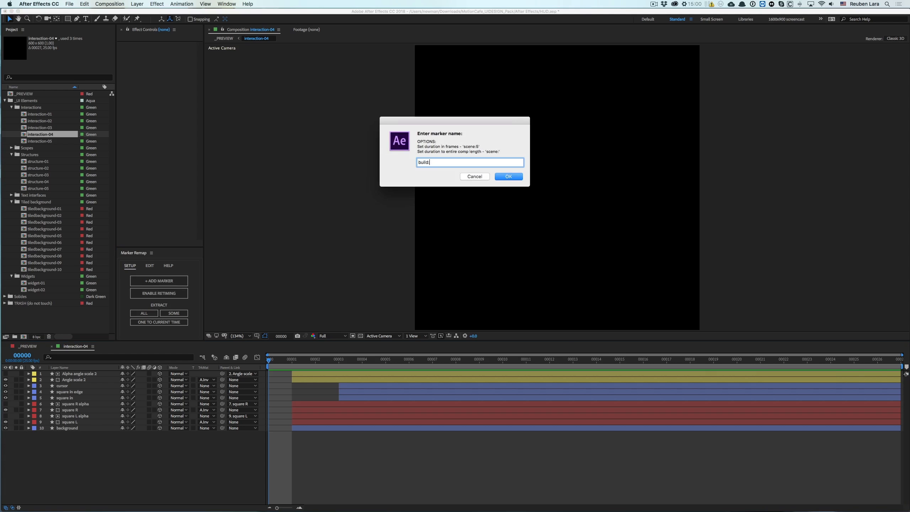
click(509, 177)
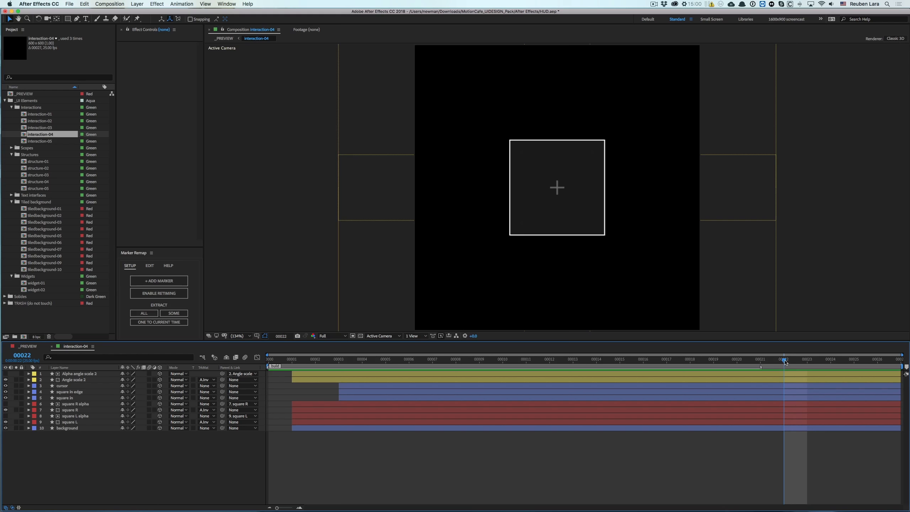
Step: Move the playhead to frame 22 and add a marker named 'blink'
drag(785, 363, 878, 363)
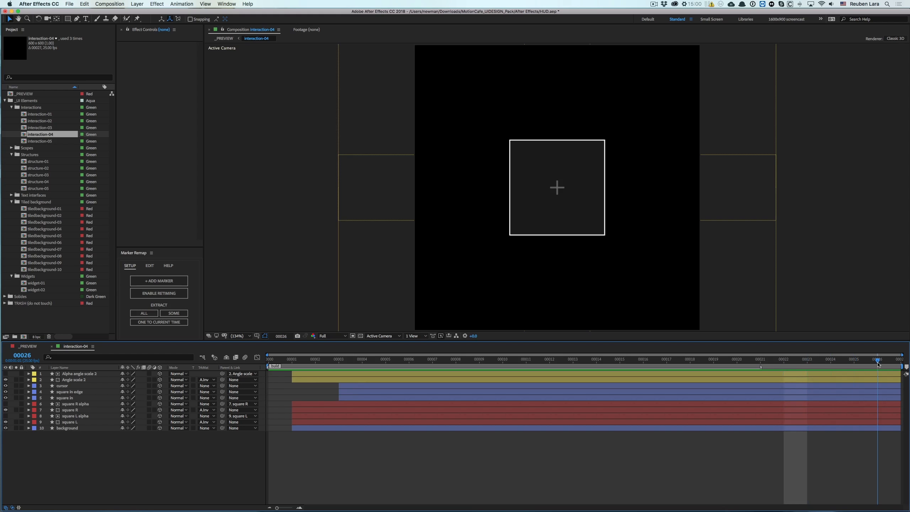
click(785, 363)
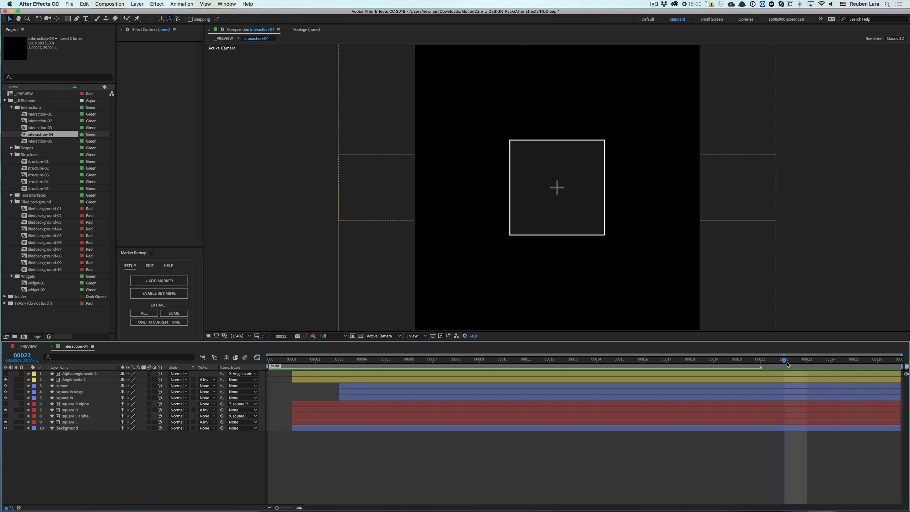
click(159, 280)
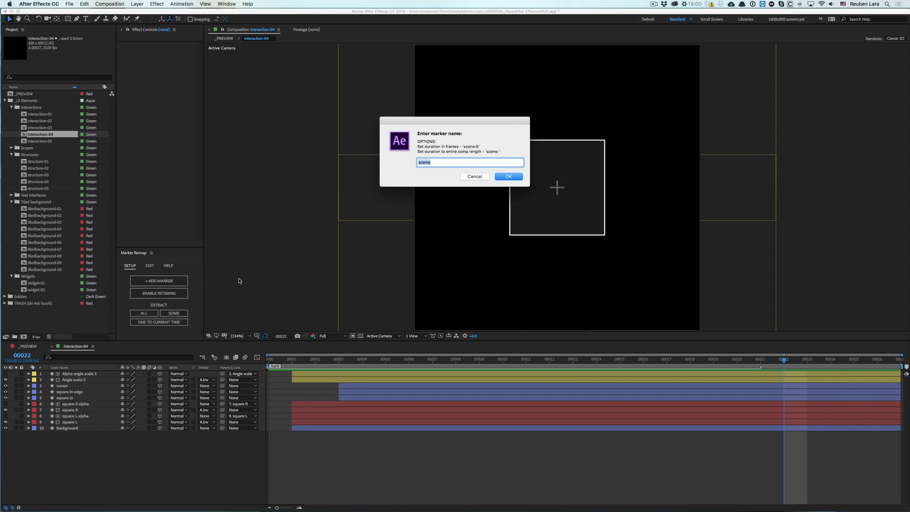
text(blink:)
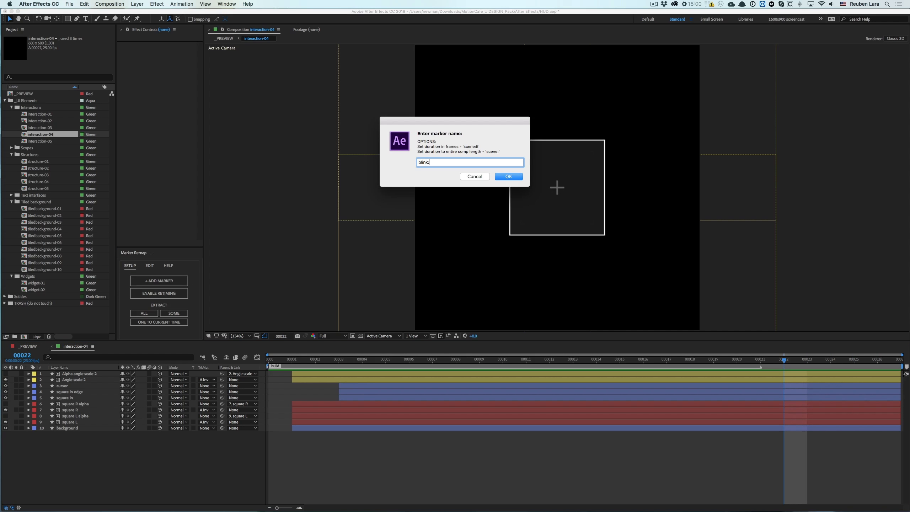
click(508, 177)
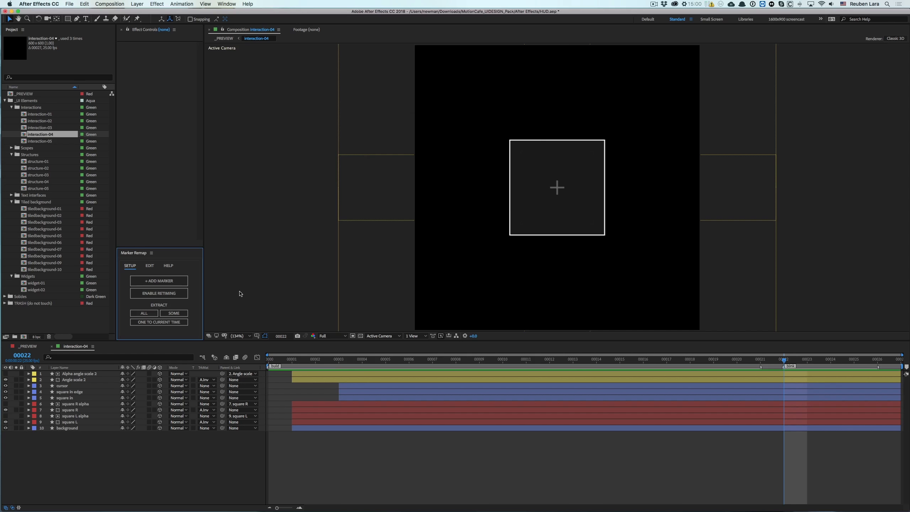
mouse_move(767, 369)
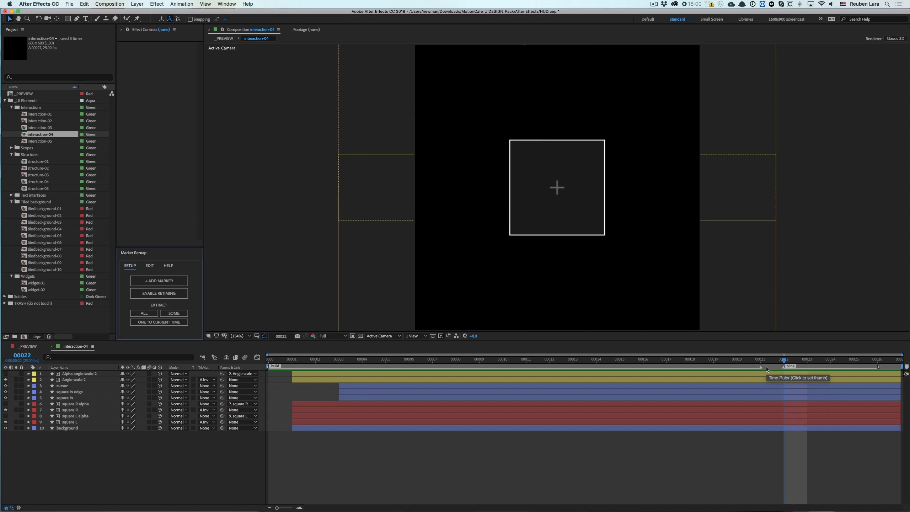
mouse_move(30, 350)
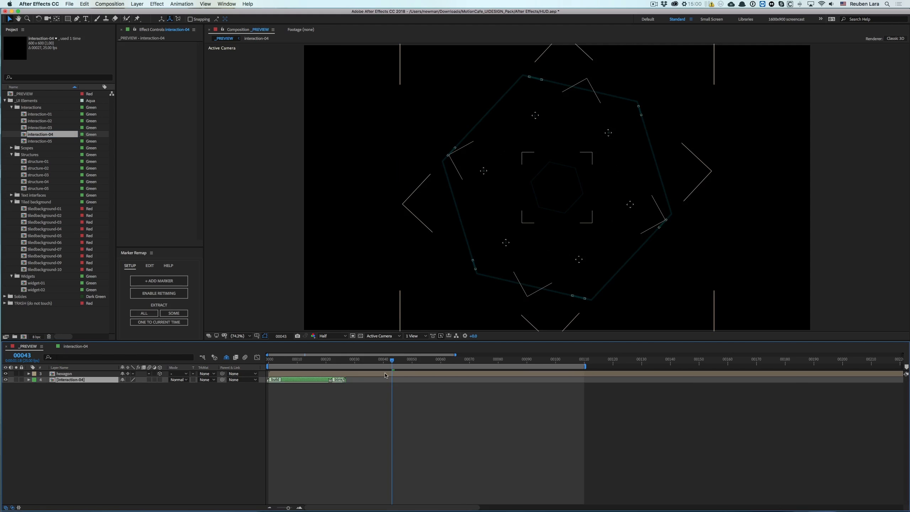
Step: Select the interaction-04 layer in _PREVIEW and enable retiming
click(268, 360)
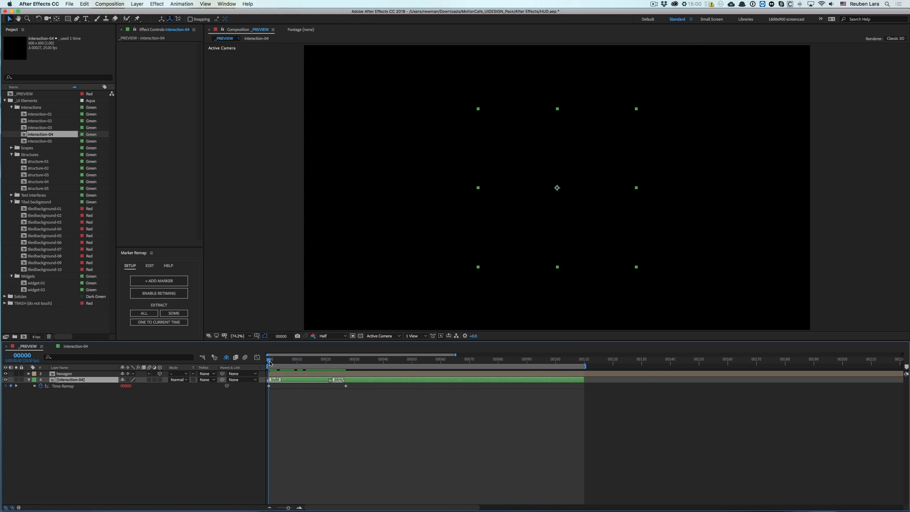
mouse_move(270, 363)
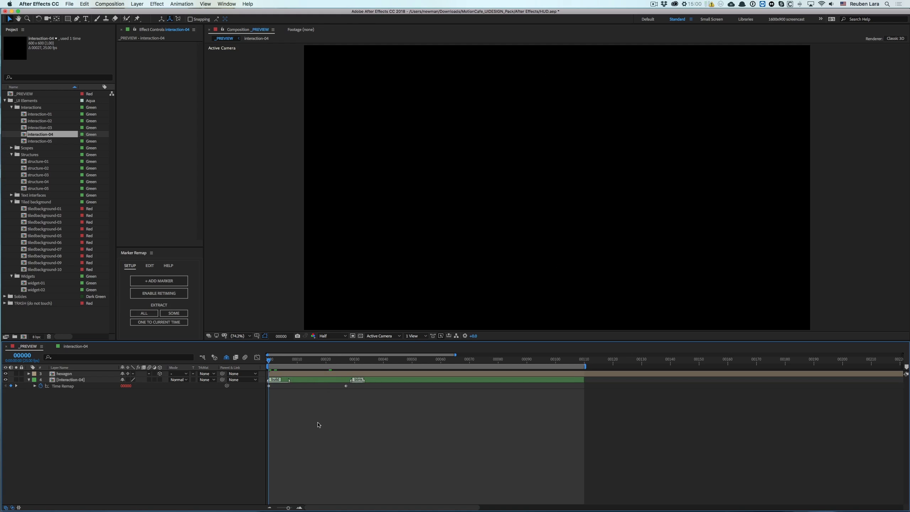
Step: Stagger the interaction-04 copies and open a layer marker to rename it 'dblink'
click(384, 359)
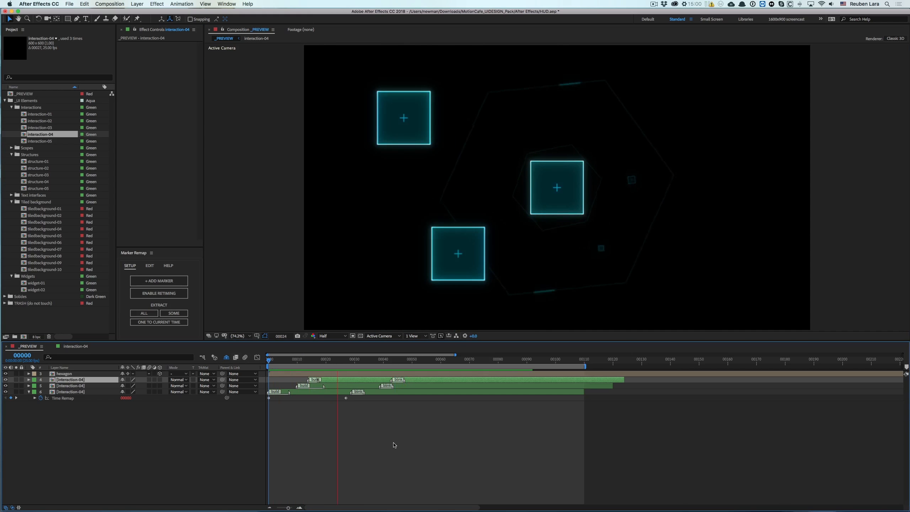
click(432, 359)
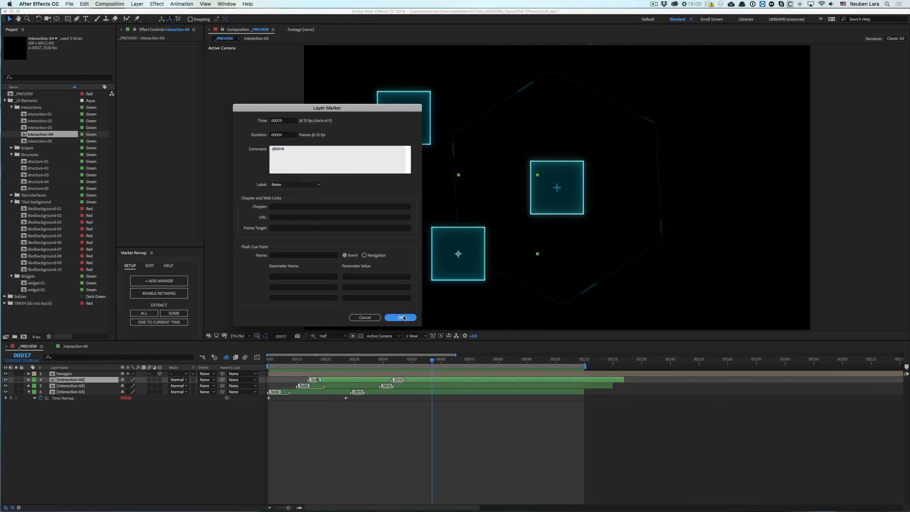
Step: Prefix the blink layer markers' comments with @ so they loop, then preview
click(401, 318)
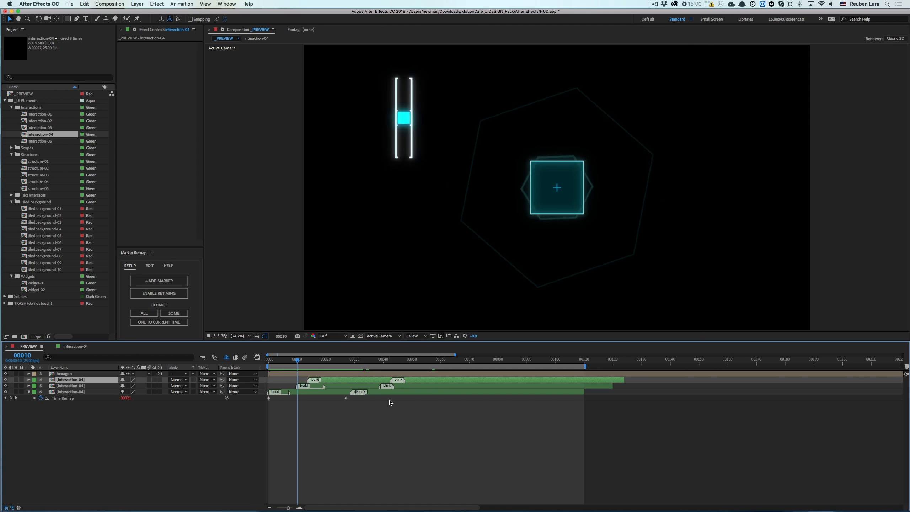
click(441, 359)
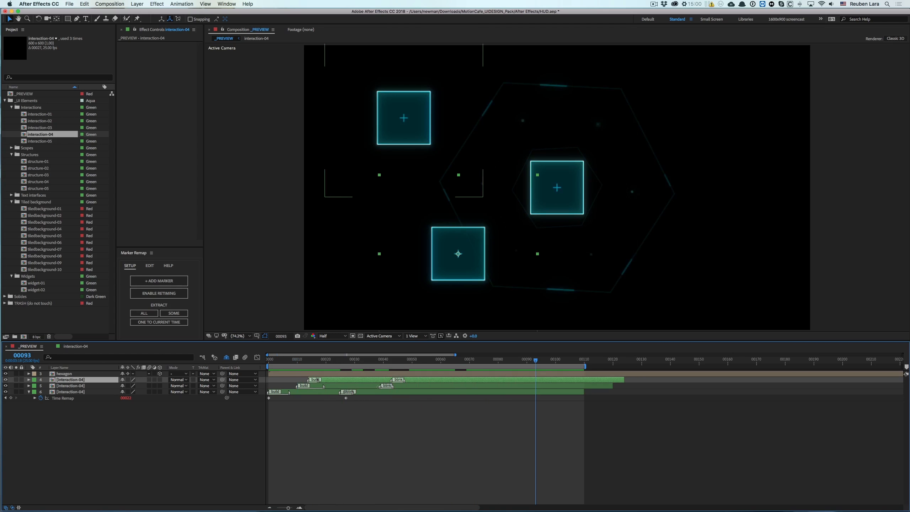
double_click(355, 386)
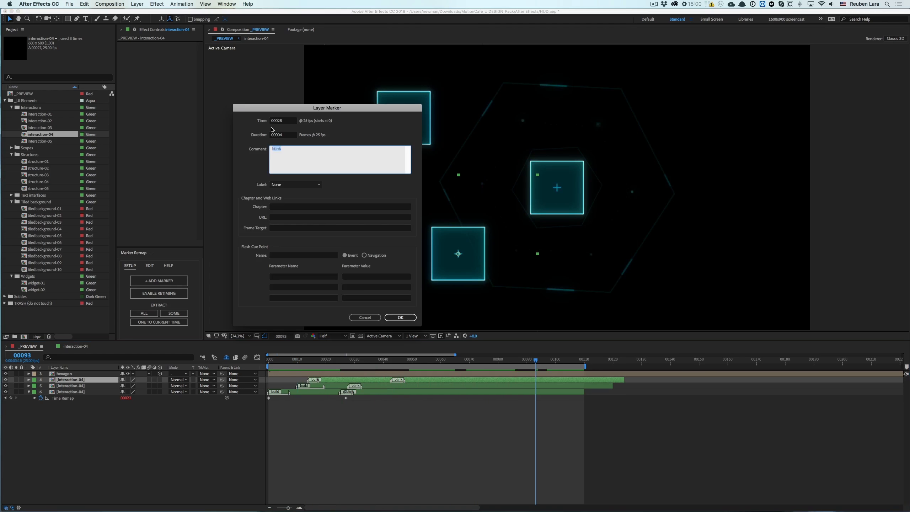
text(@)
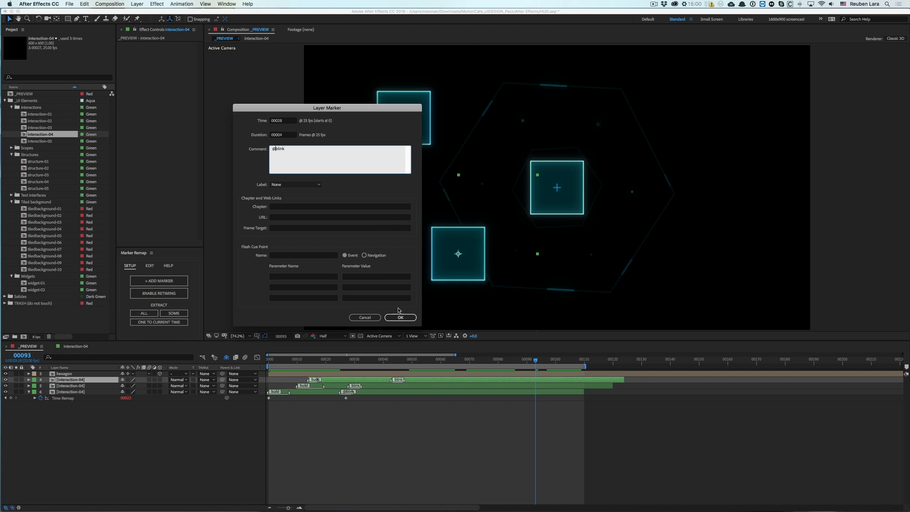
click(400, 318)
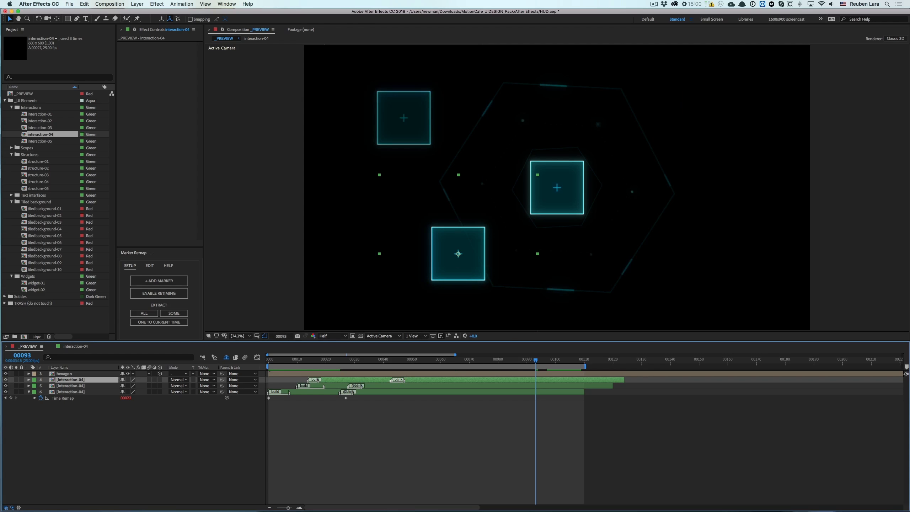
double_click(398, 380)
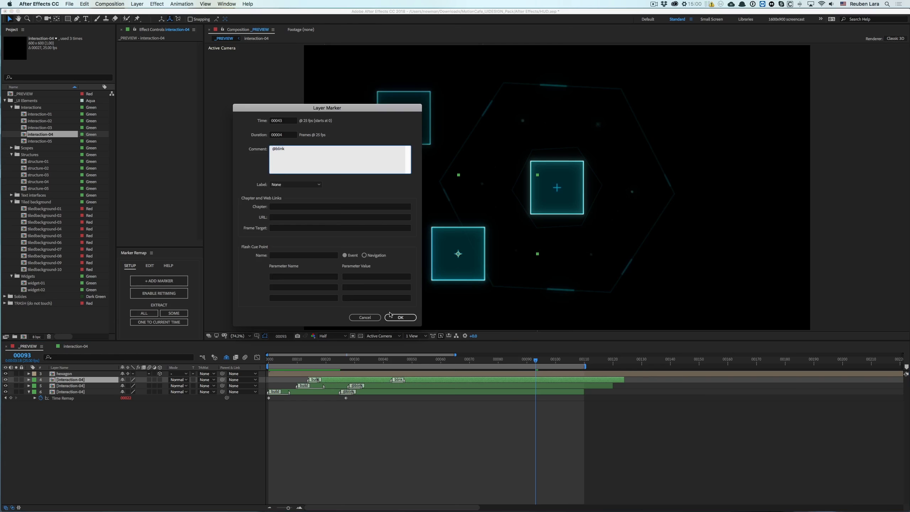
click(401, 317)
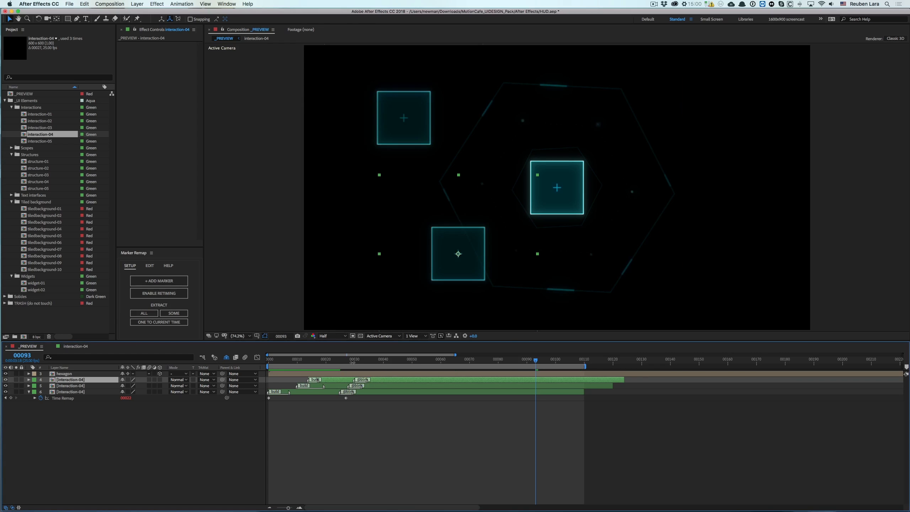
click(320, 359)
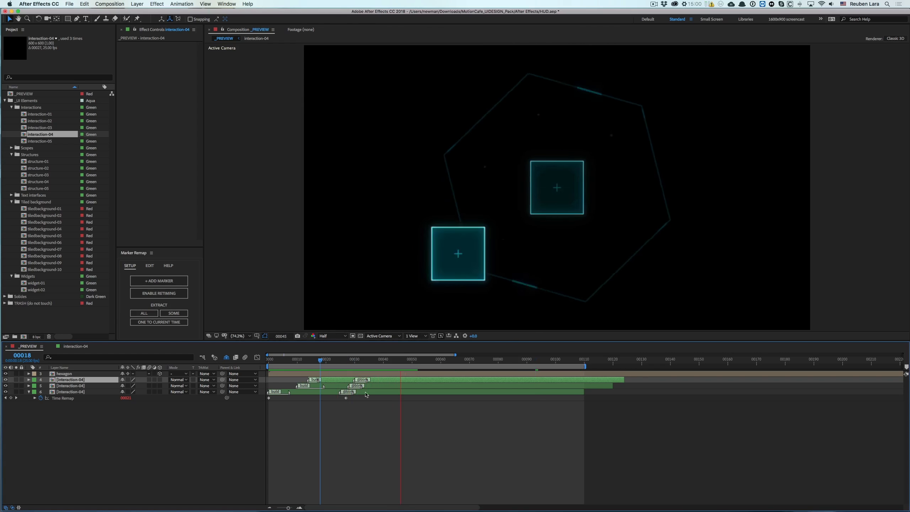
click(421, 359)
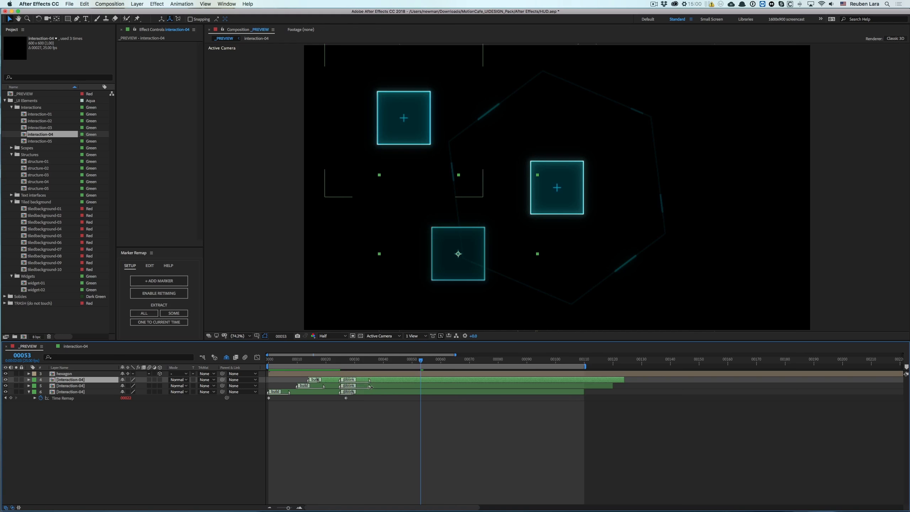
mouse_move(364, 363)
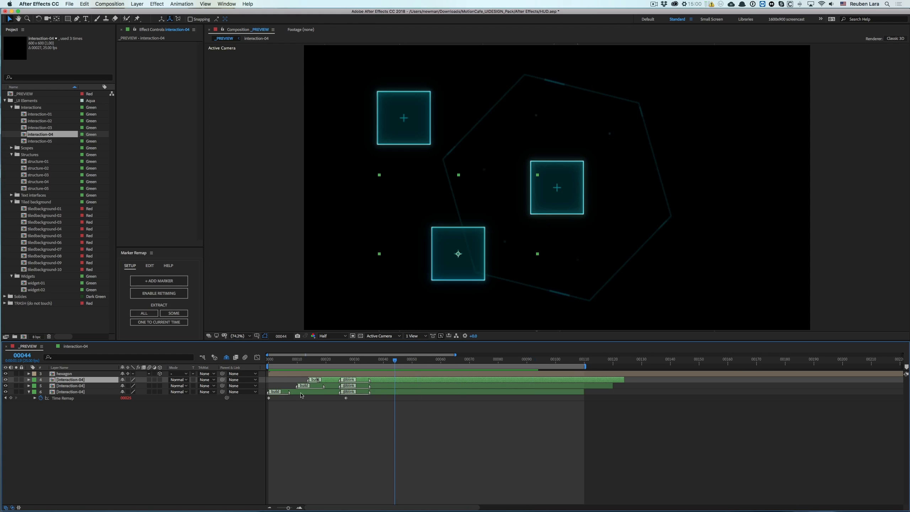
mouse_move(248, 282)
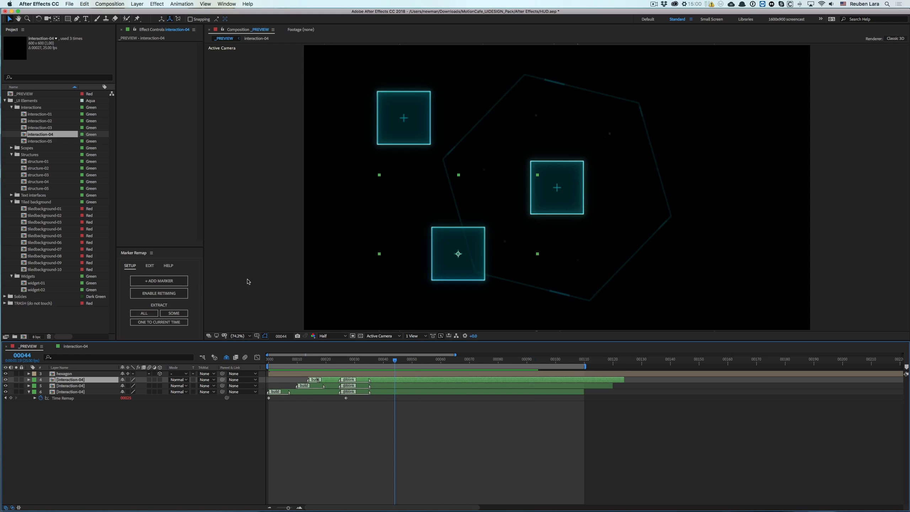
Step: Add a '<build' marker at the current time on the top interaction-04 layer
click(159, 281)
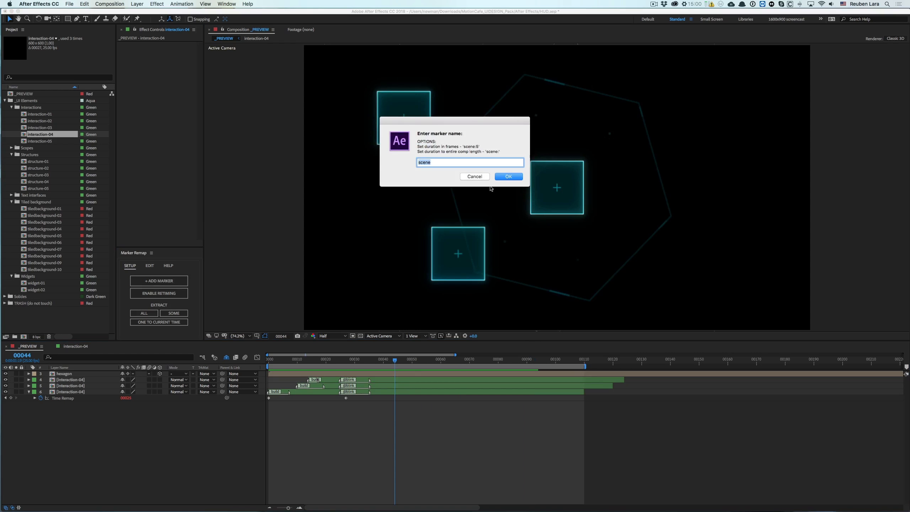
text(<build)
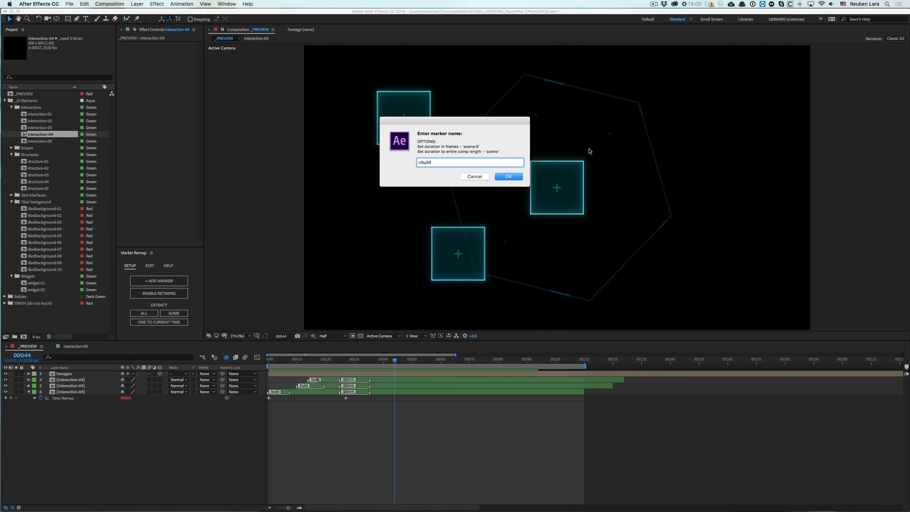
click(509, 176)
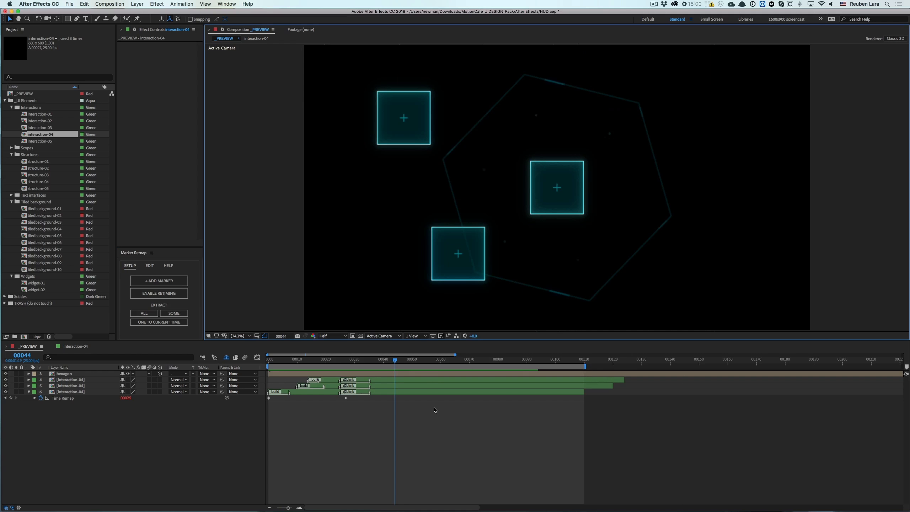
click(159, 281)
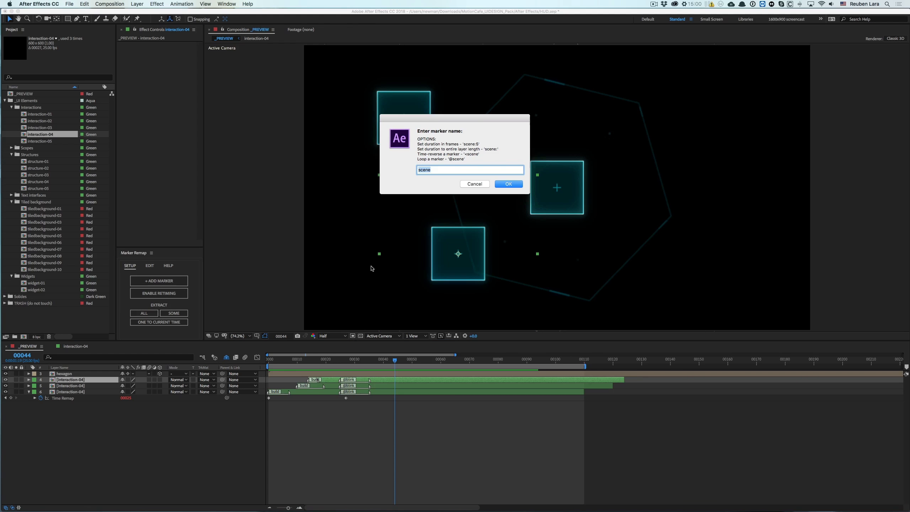
text(<bui)
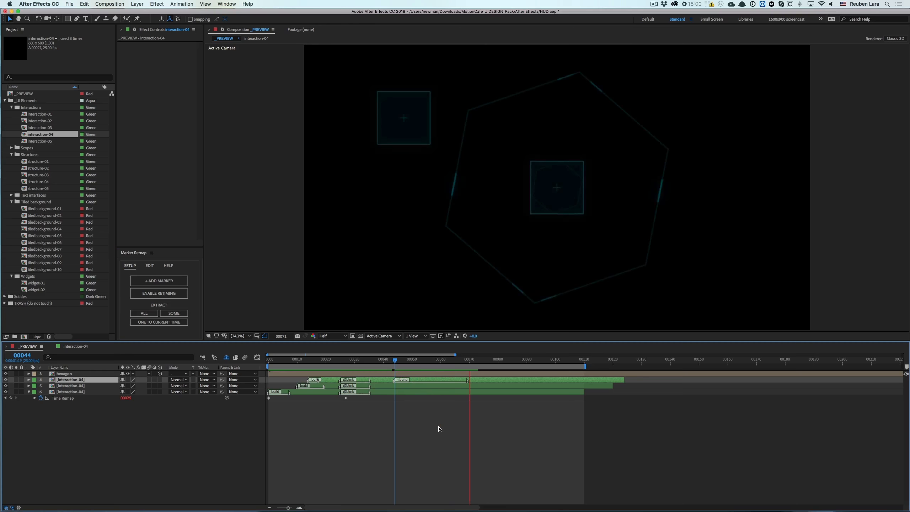
click(507, 359)
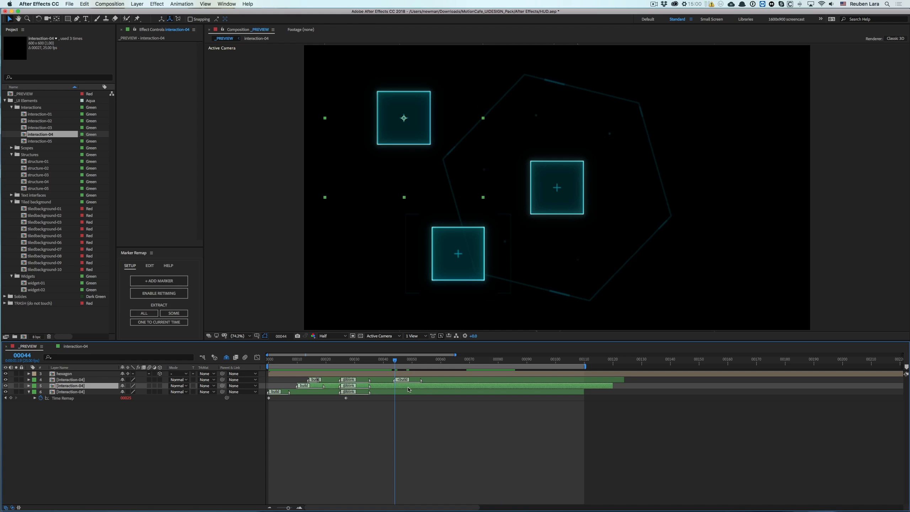
mouse_move(168, 312)
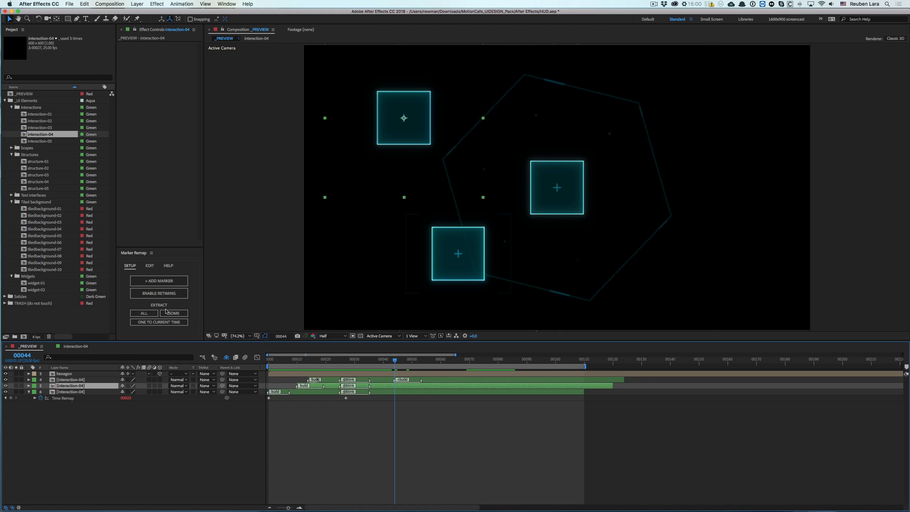
Step: Extract the build section time-reversed onto the middle interaction-04 layer
click(174, 314)
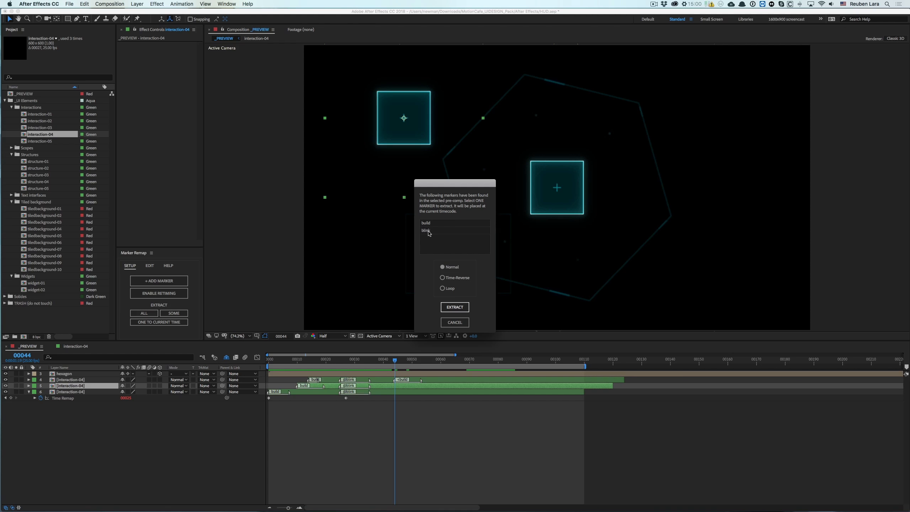
click(428, 223)
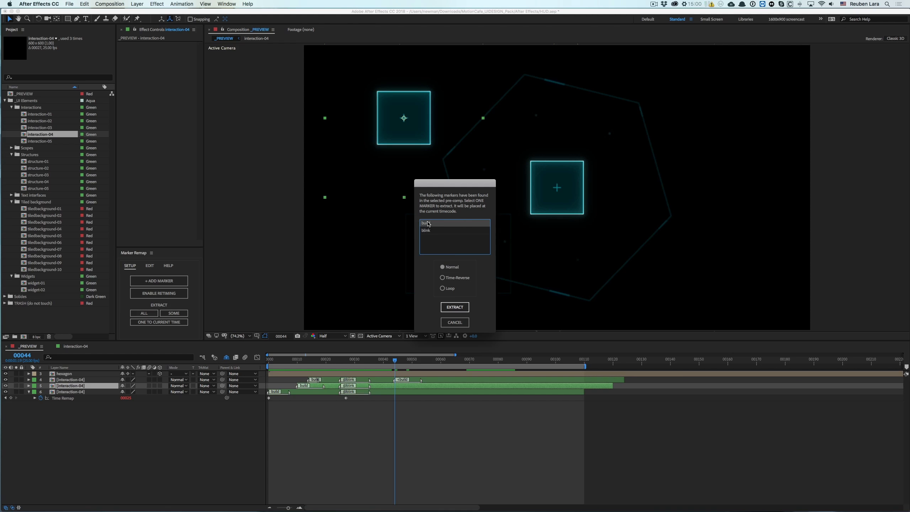
click(442, 278)
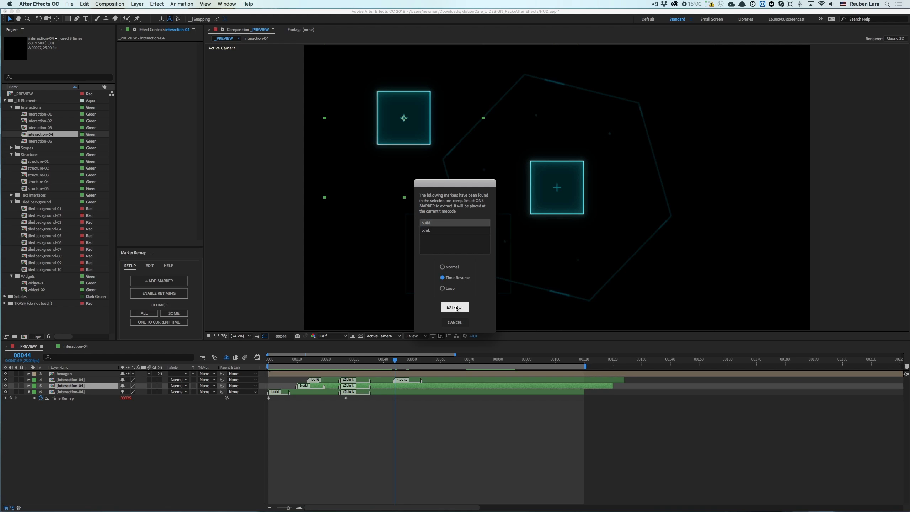
click(455, 307)
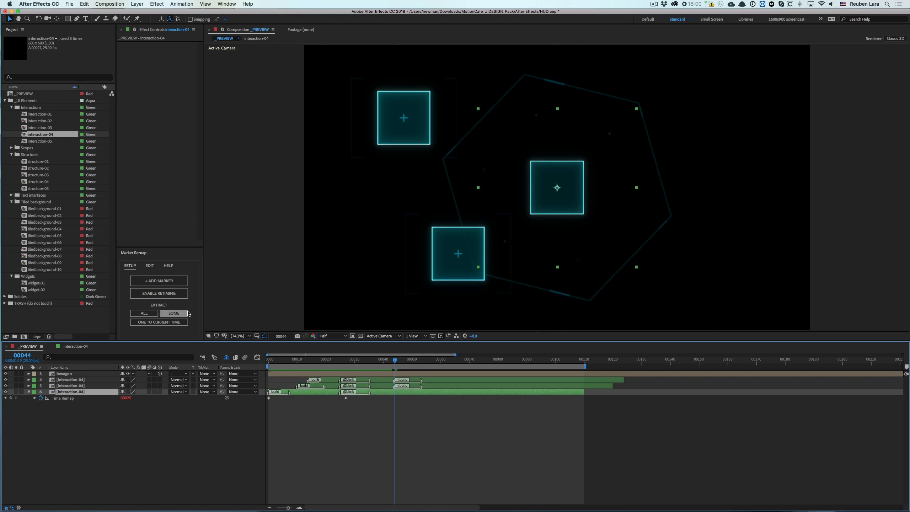
Step: Extract the build section onto the bottom layer and preview the retimed animation
click(174, 313)
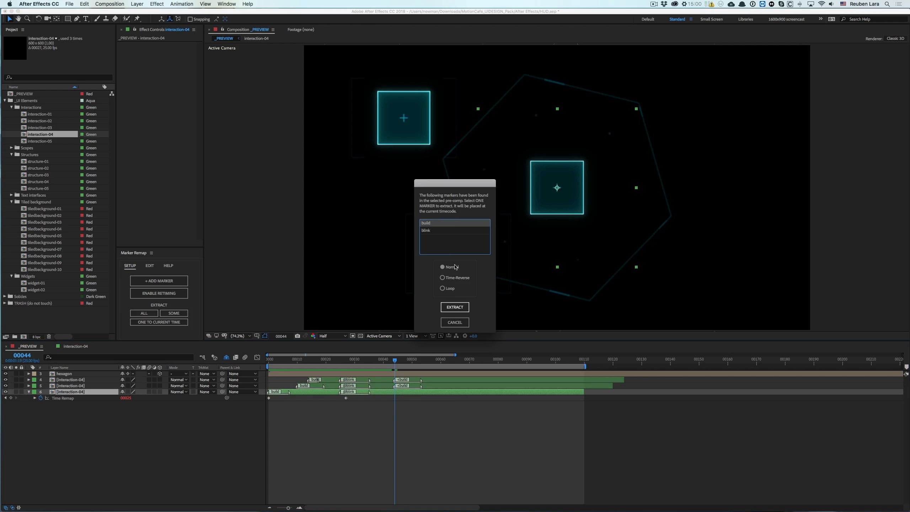
click(455, 307)
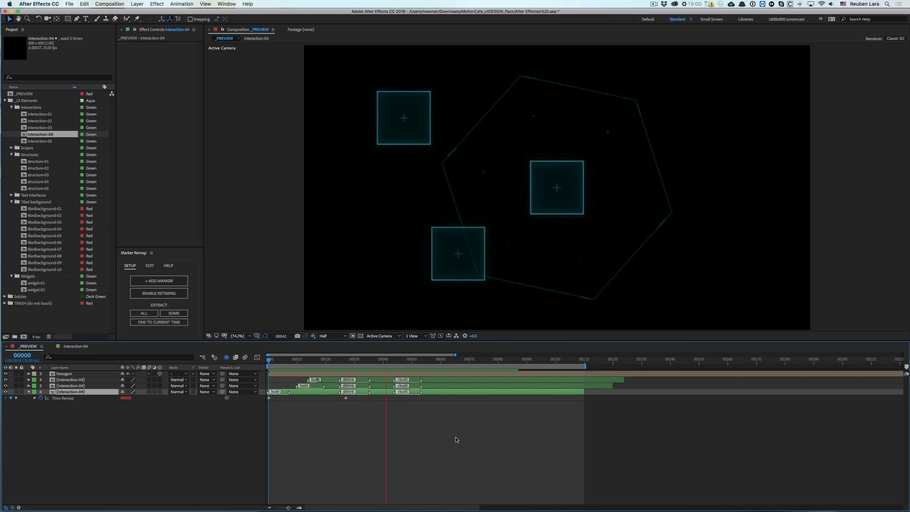
click(490, 361)
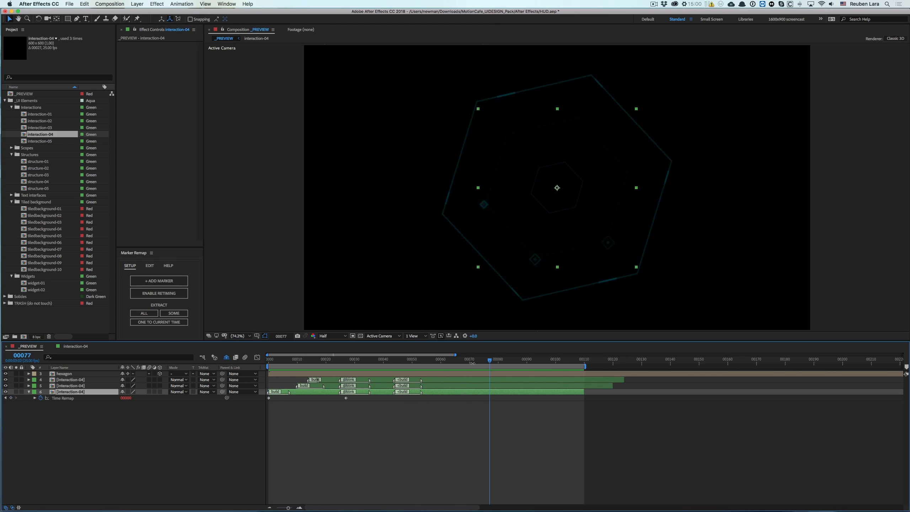
click(381, 359)
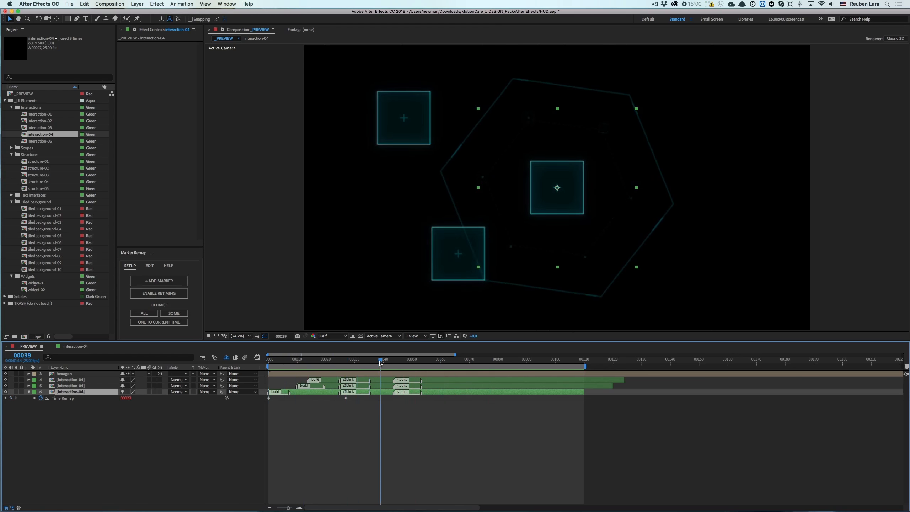
click(268, 365)
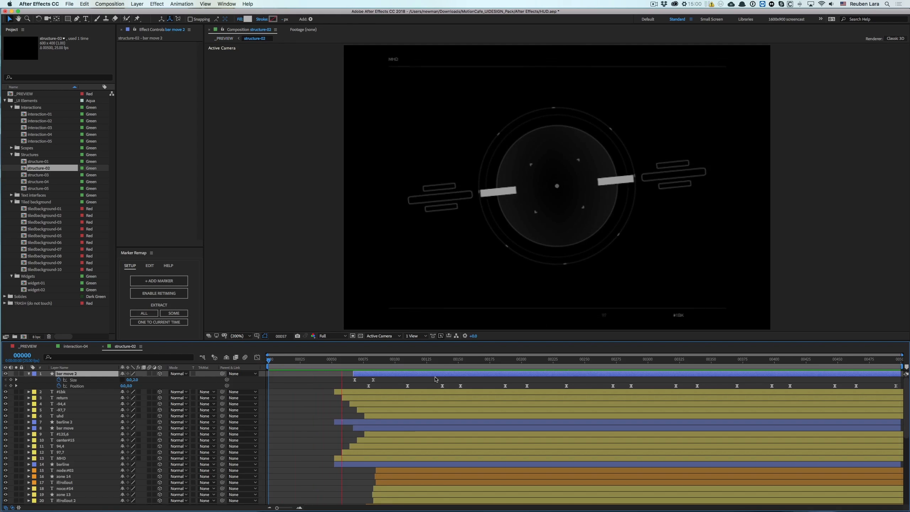
Step: In structure-02, add a marker named 'lines' at frame 111
click(636, 360)
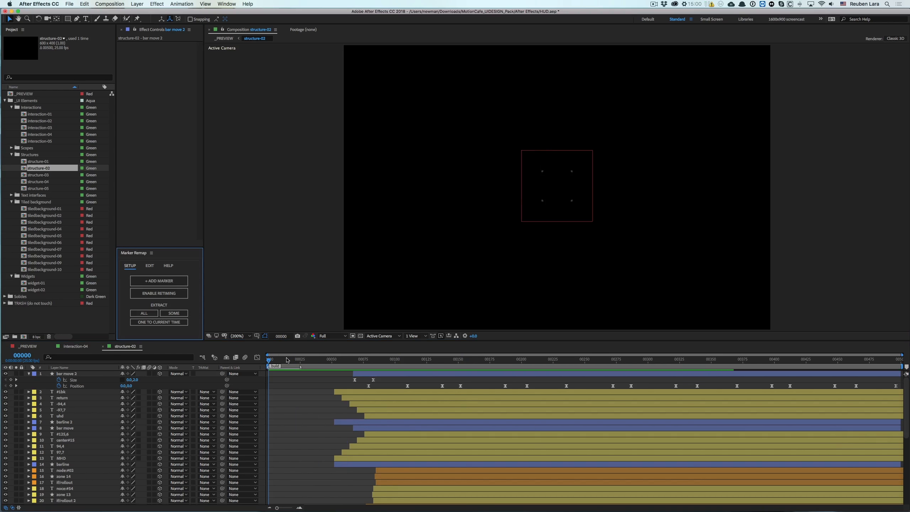
click(377, 359)
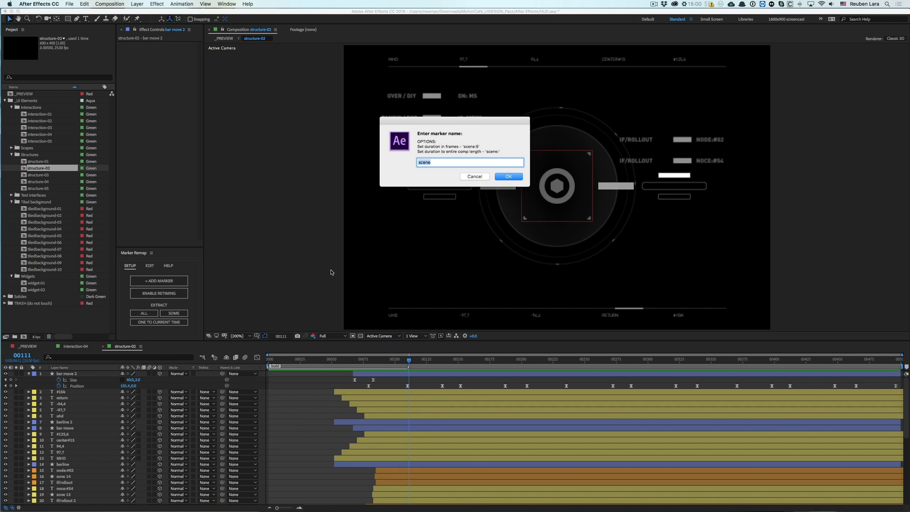
text(lines)
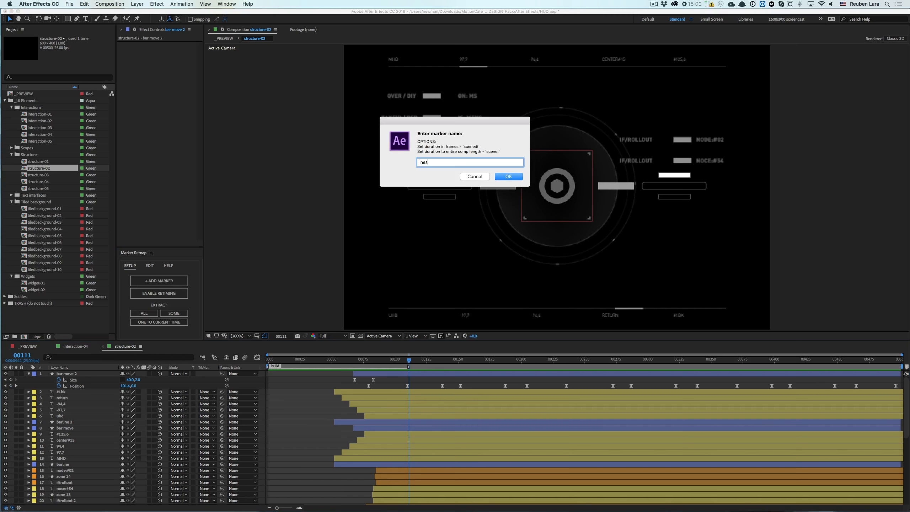
click(509, 177)
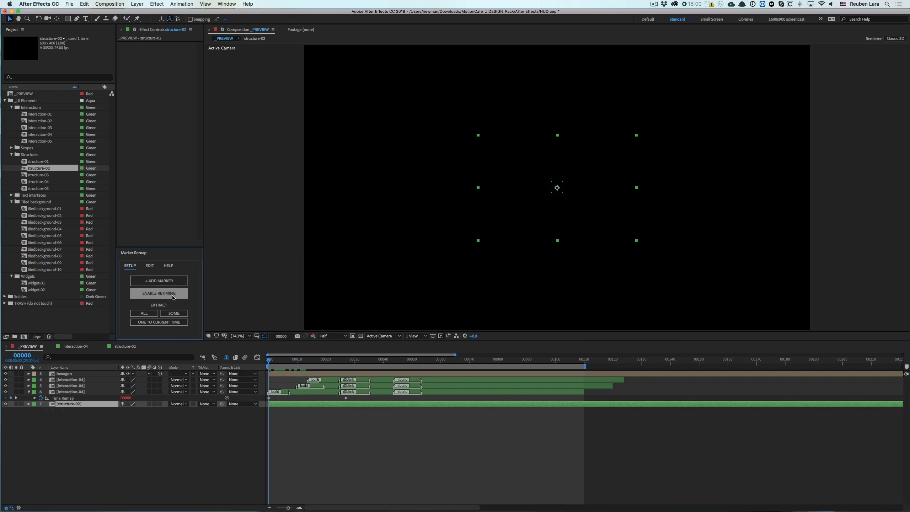
Step: Enable marker-based retiming on structure-02 and check it at a later frame
click(159, 293)
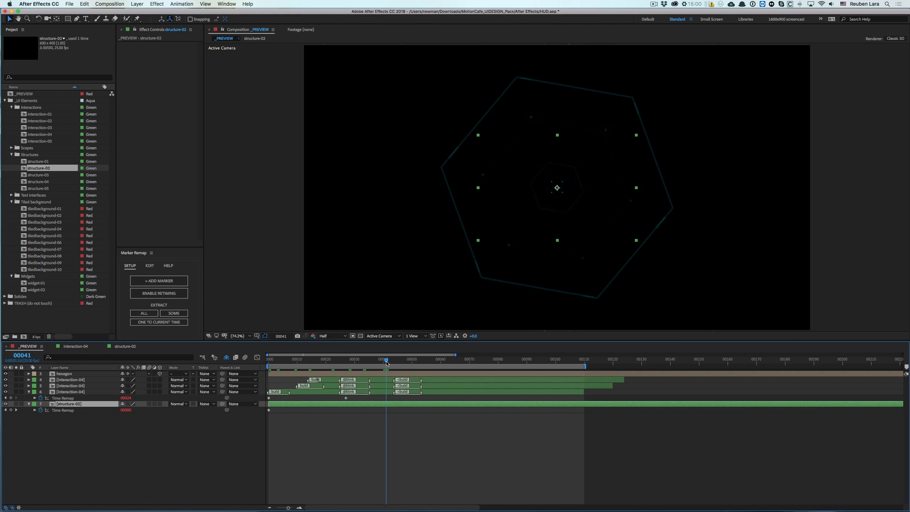
click(268, 359)
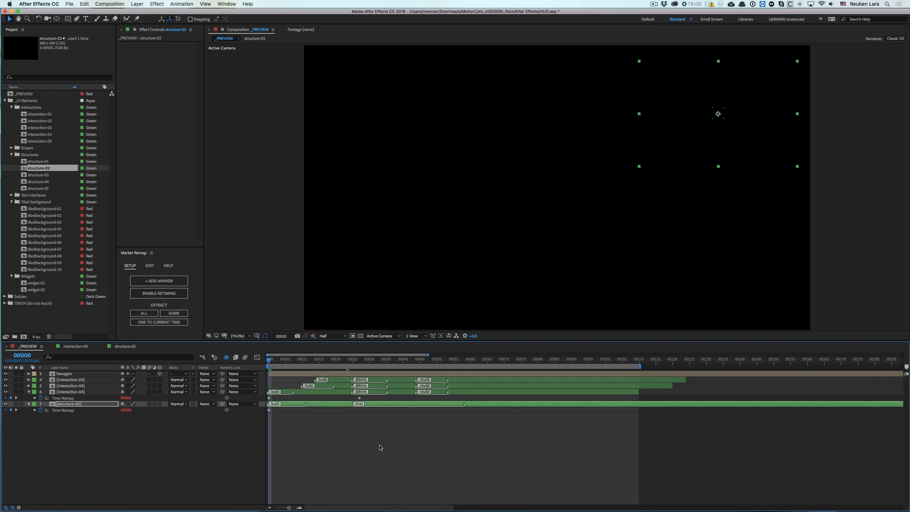
Step: Extend the end of structure-02's lines marker further right, to around frame 24
click(350, 360)
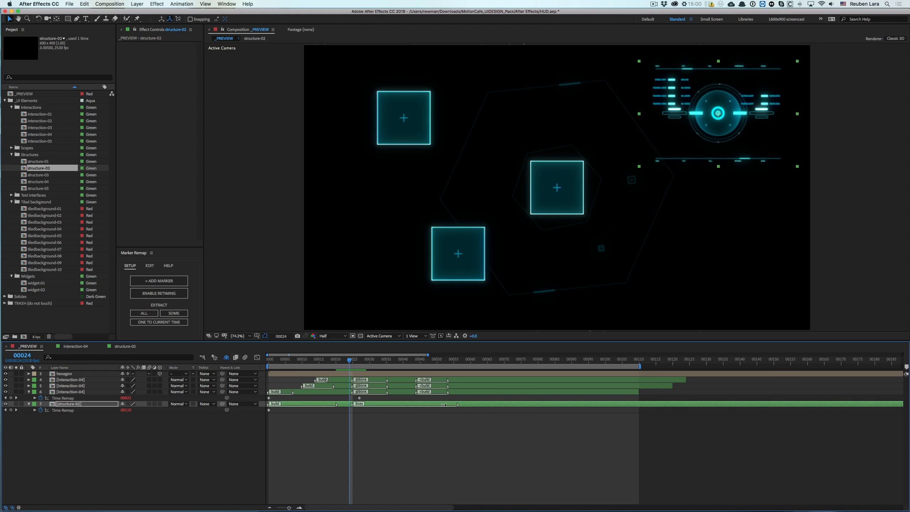
double_click(359, 404)
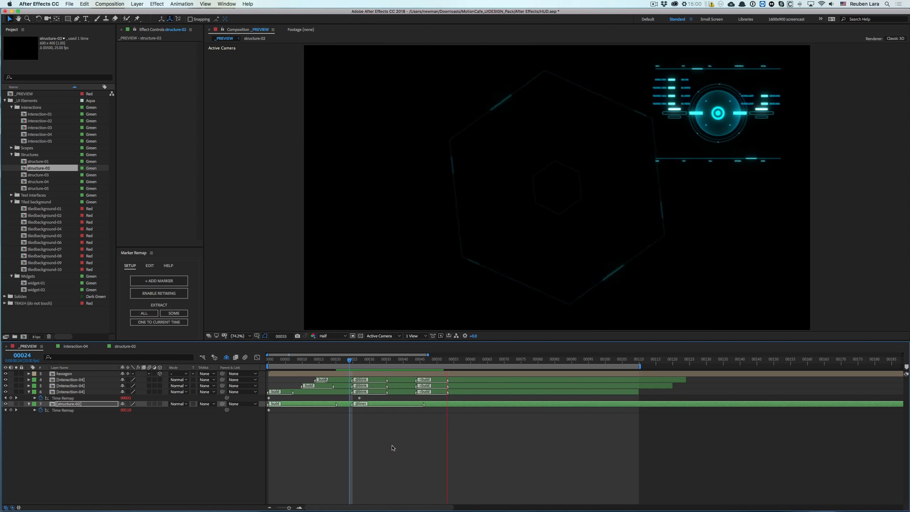
click(552, 359)
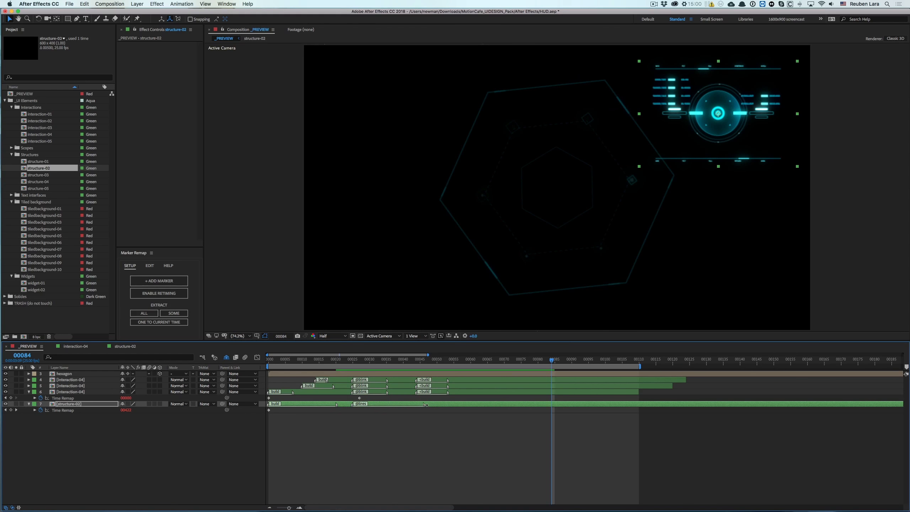
click(349, 359)
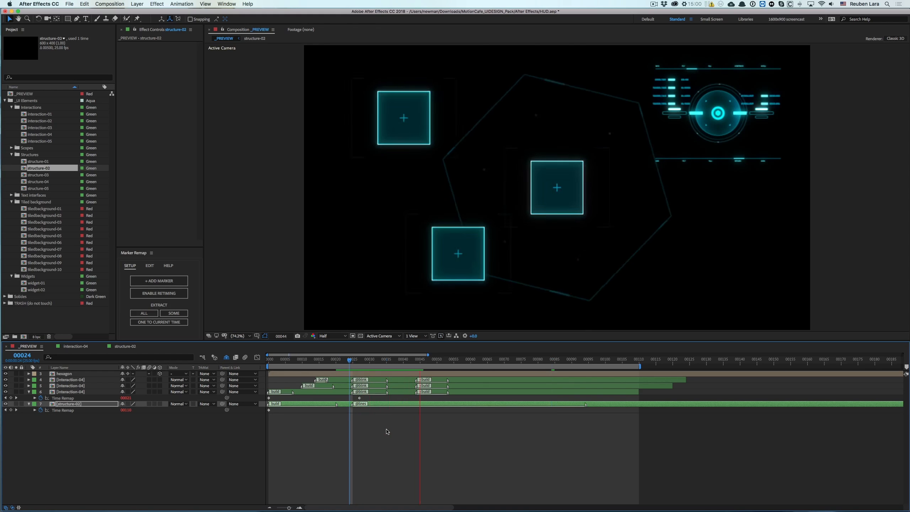
click(492, 359)
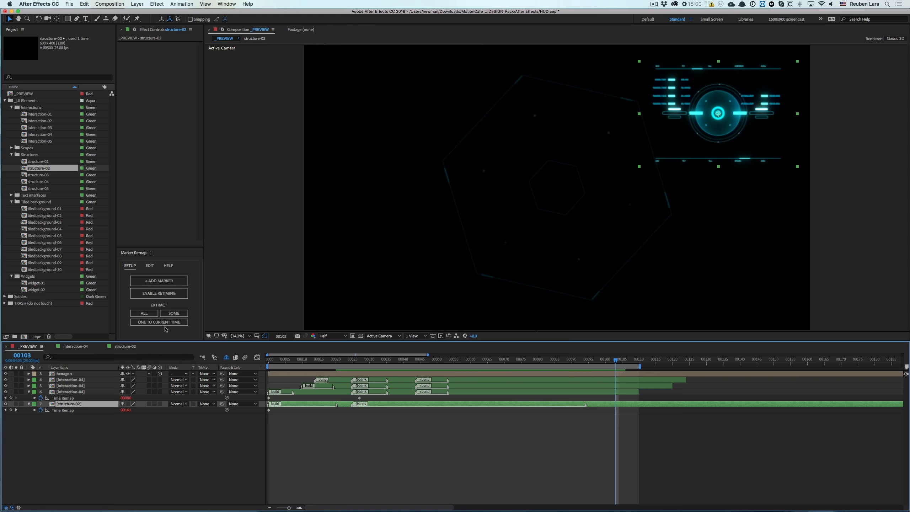
Step: Add a '<build:' reversed marker at frame 103 on structure-02, then open Marker Remap's Edit tab
click(159, 322)
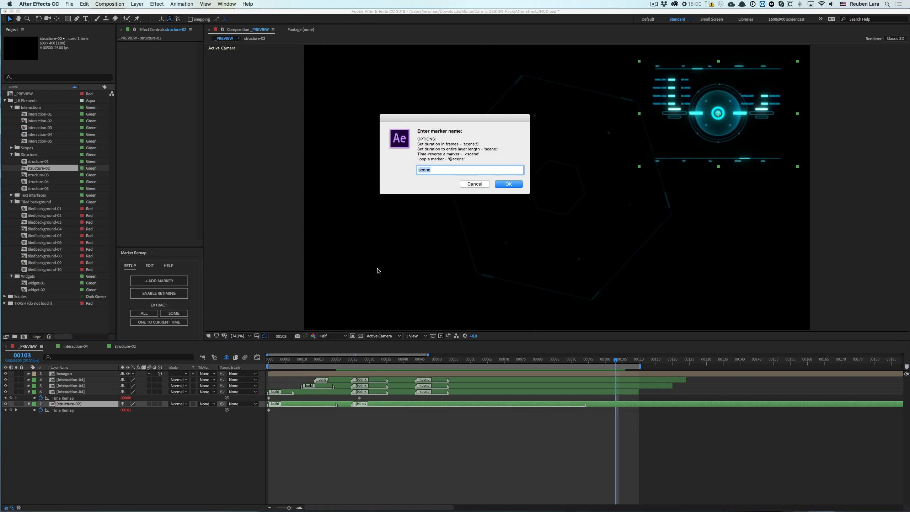
text(<build:)
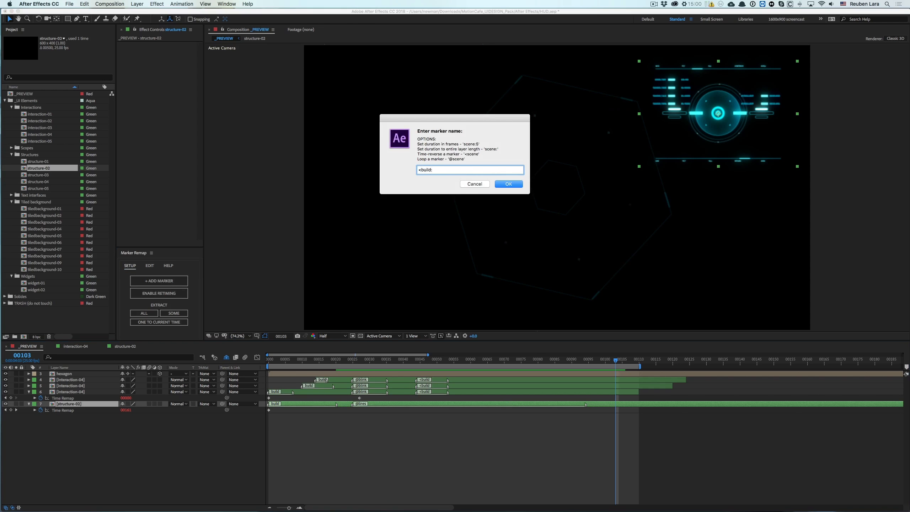
click(508, 184)
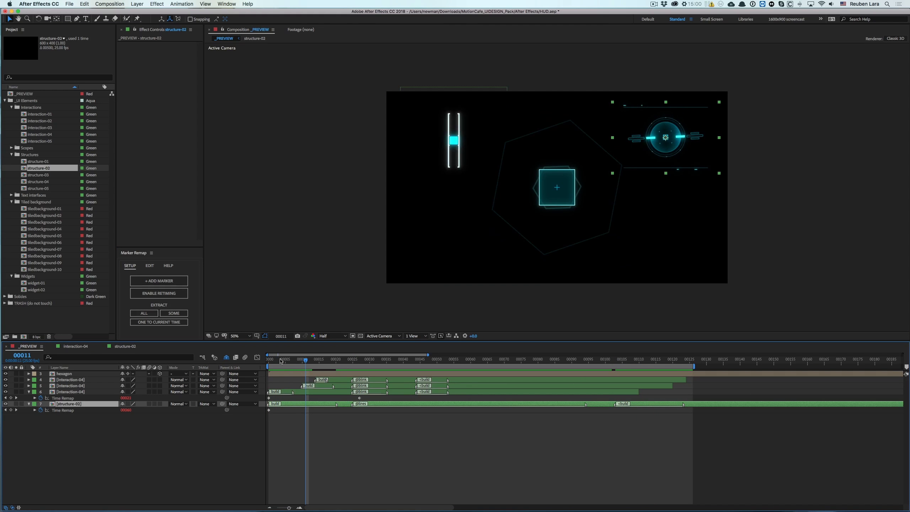
click(267, 359)
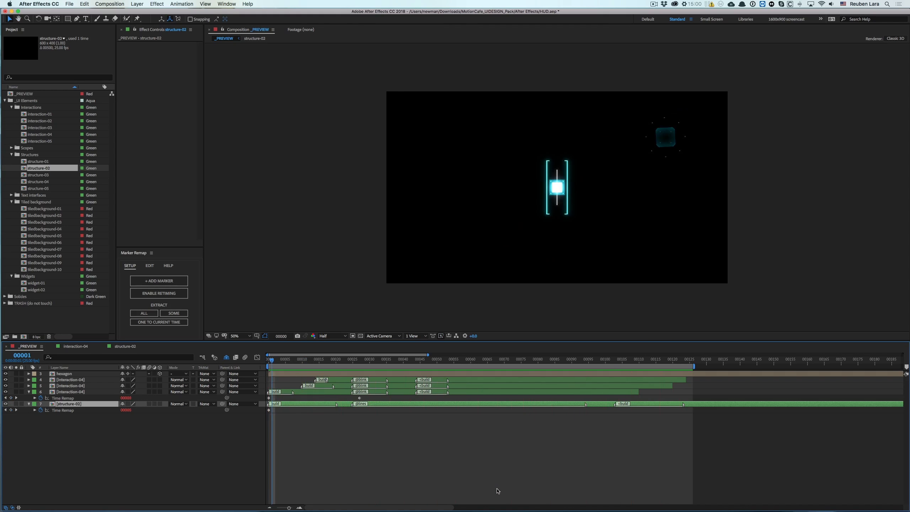
click(150, 266)
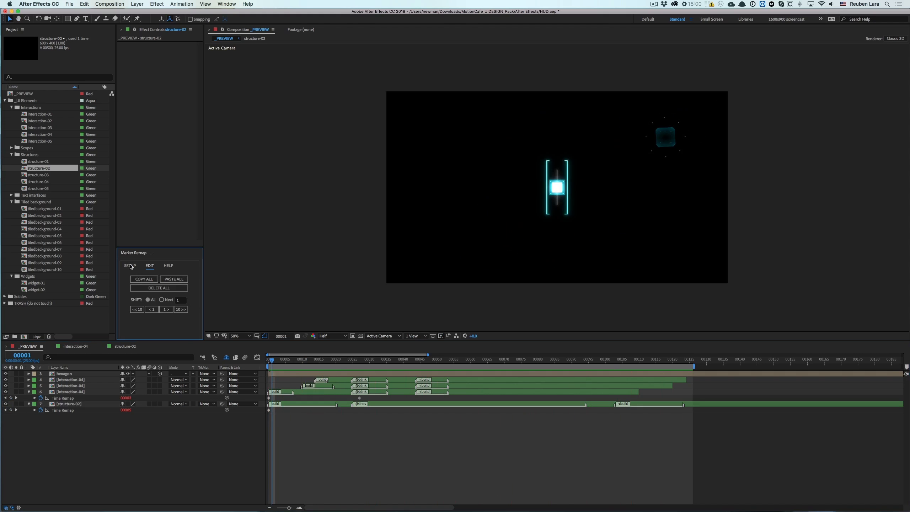
mouse_move(180, 321)
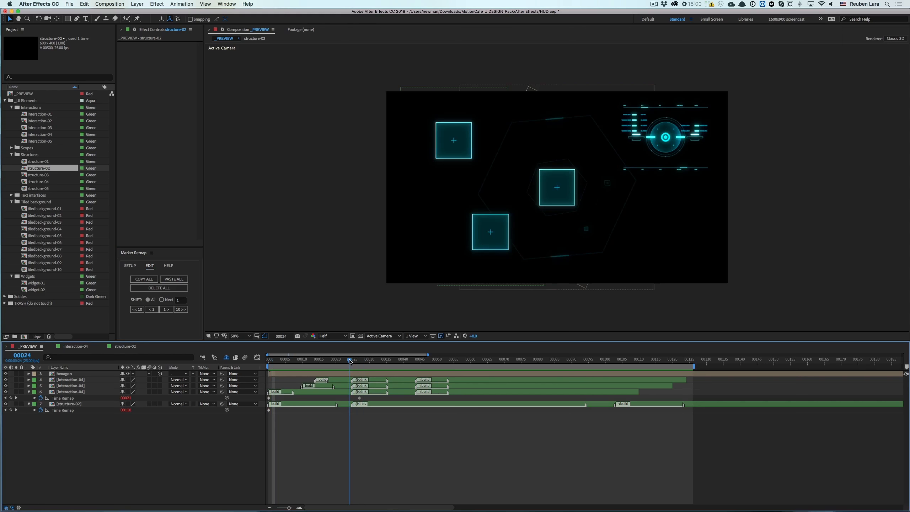
Step: Shift the top interaction-04 layer's markers two frames later, limited to the Next markers
click(69, 380)
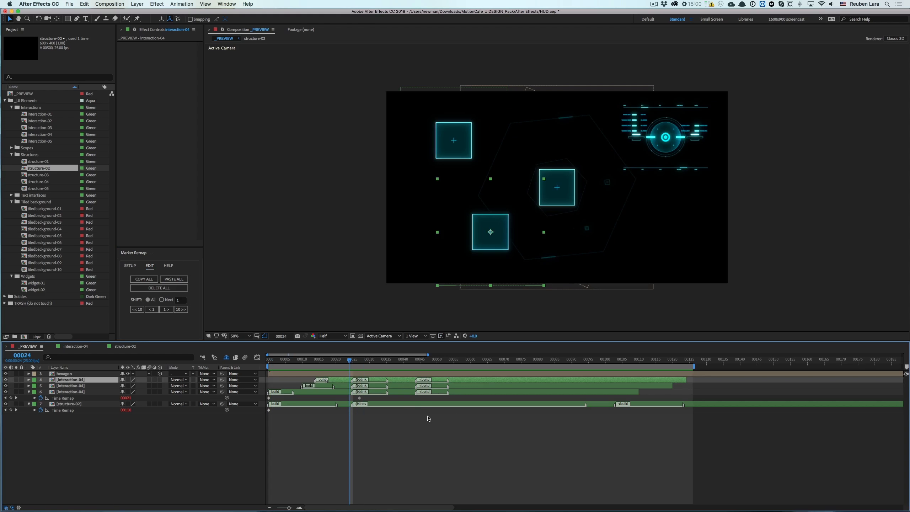
mouse_move(180, 317)
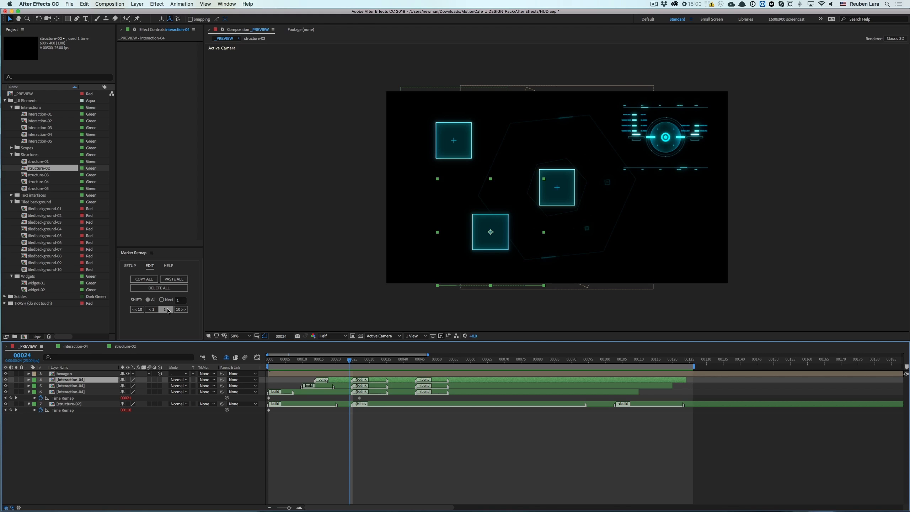
click(165, 309)
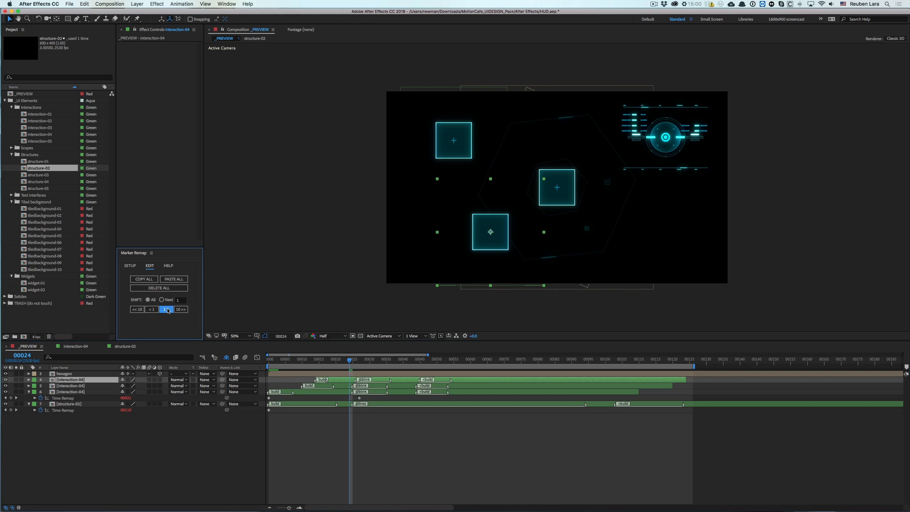
click(181, 309)
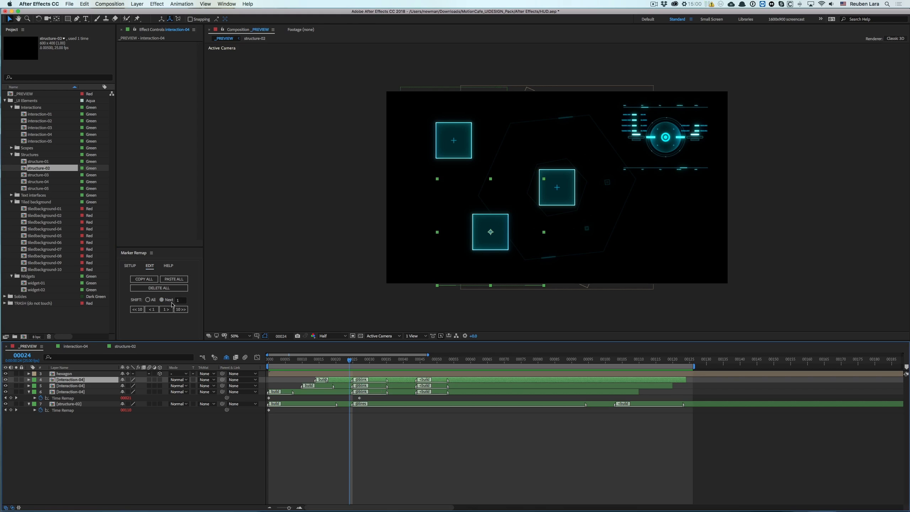
click(162, 300)
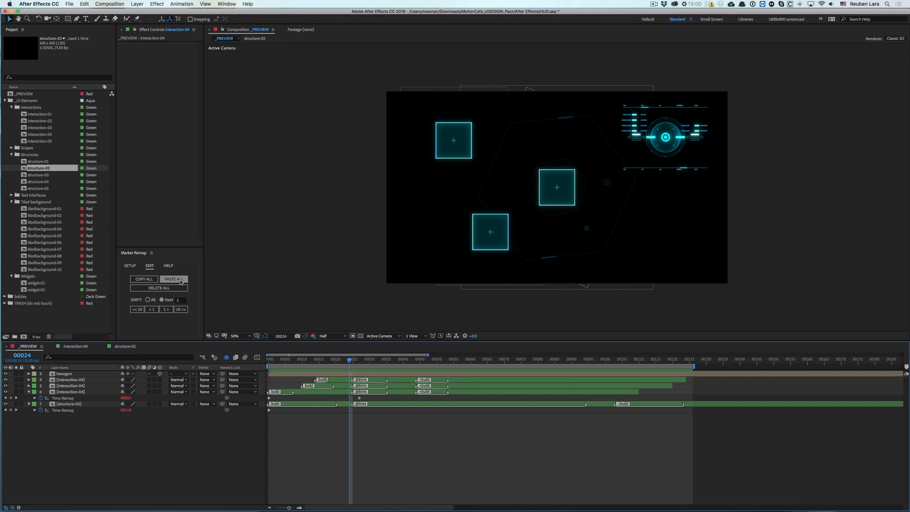
Step: Copy all markers from the second interaction-04 layer and paste them onto the top layer
click(173, 279)
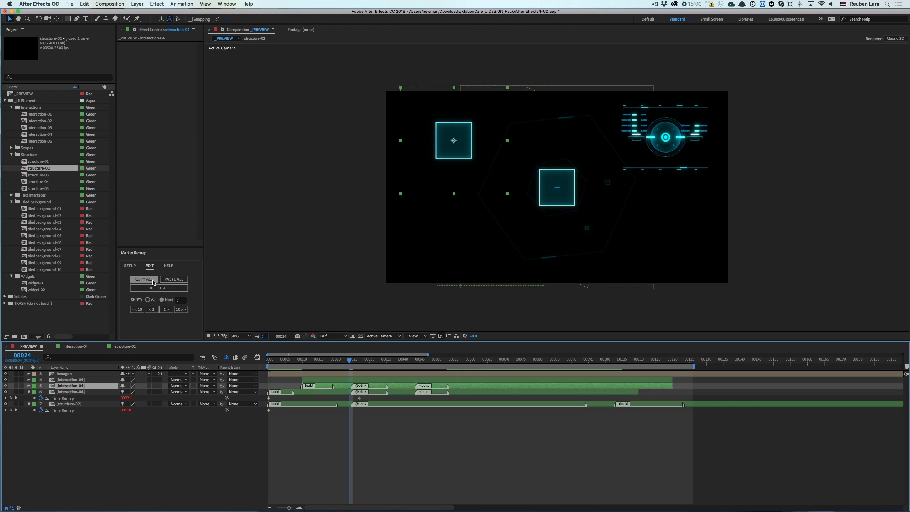
click(173, 280)
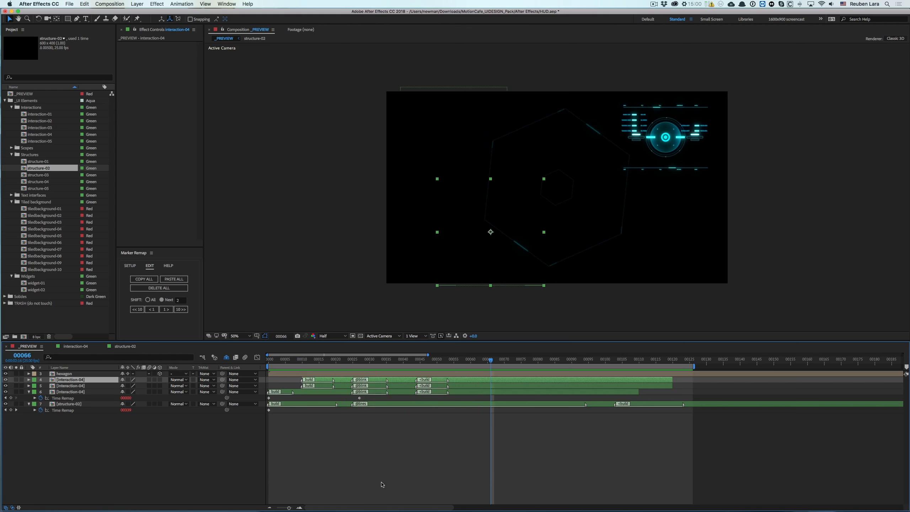
click(130, 266)
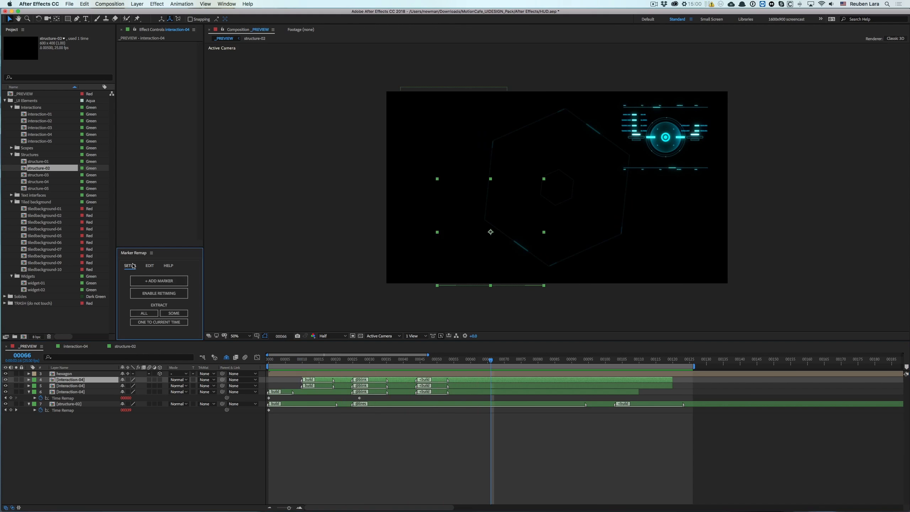